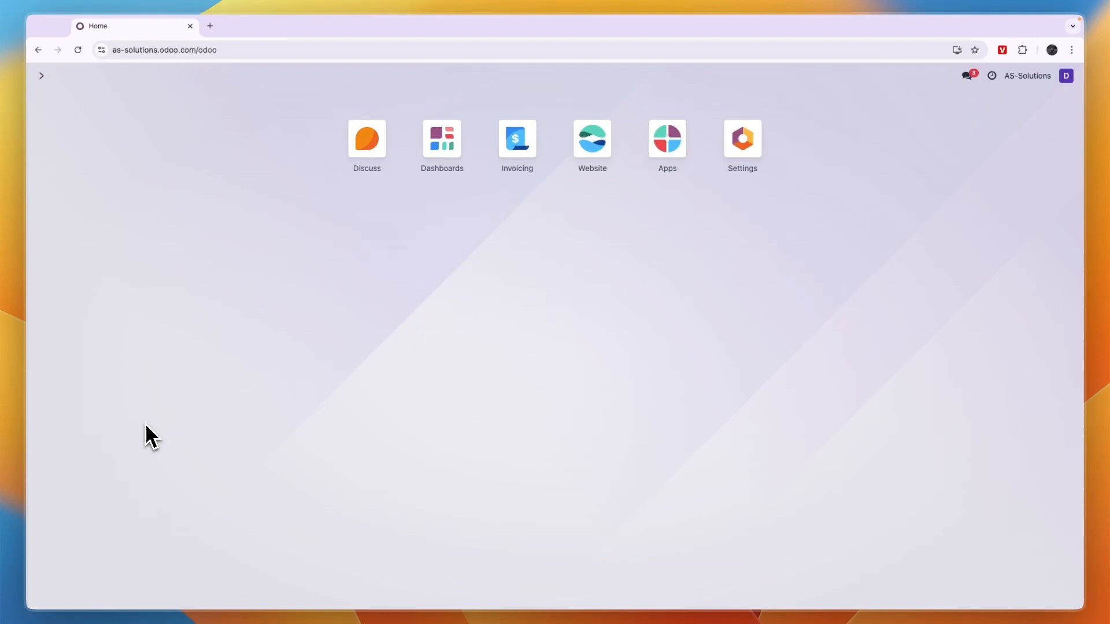
pyautogui.moveTo(196, 377)
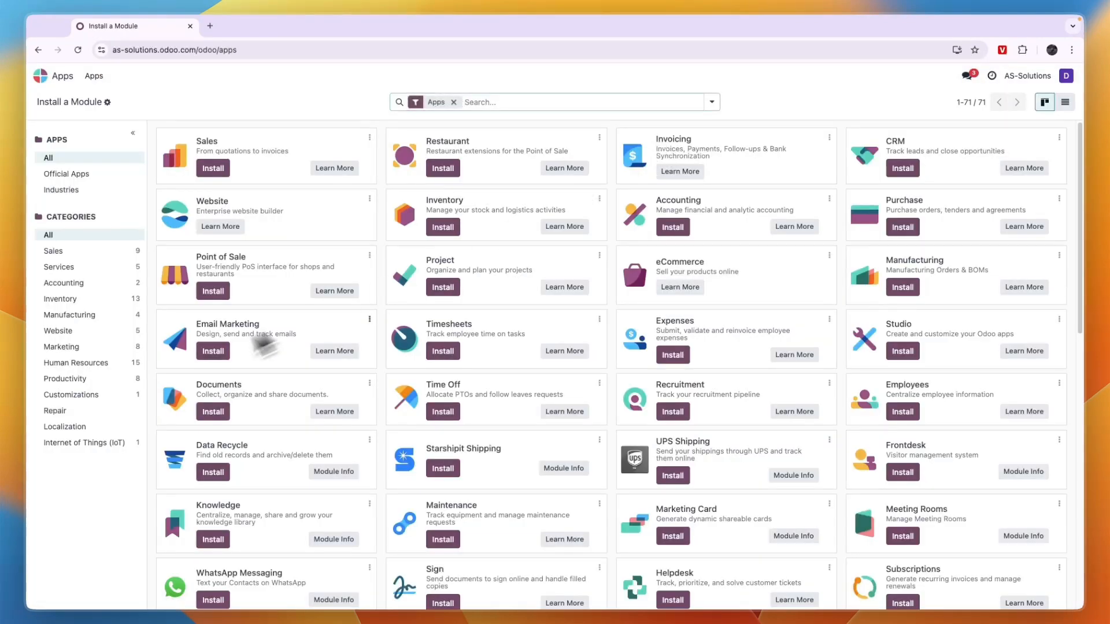
# Install the Accounting app from the Accounting category and accept the trial pricing plan.
pyautogui.click(63, 283)
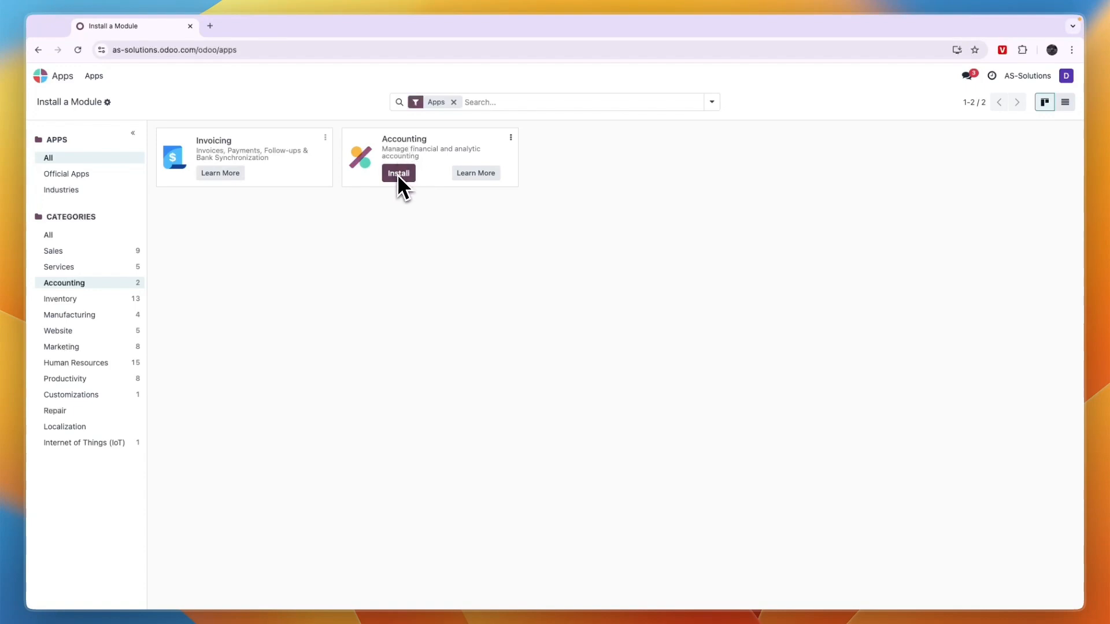
pyautogui.click(398, 173)
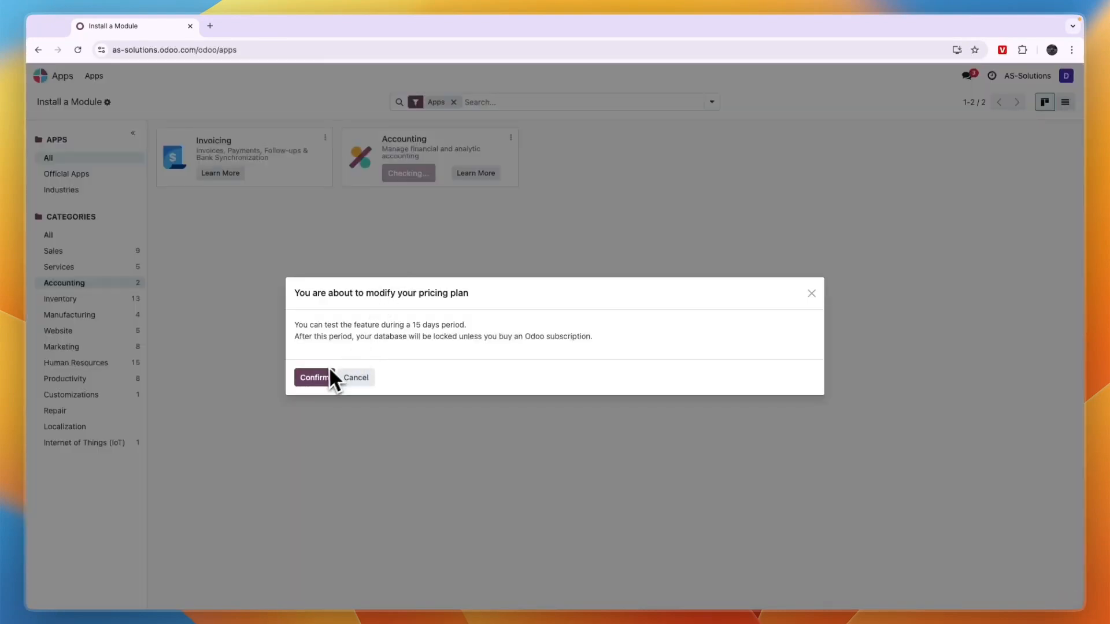
pyautogui.click(312, 378)
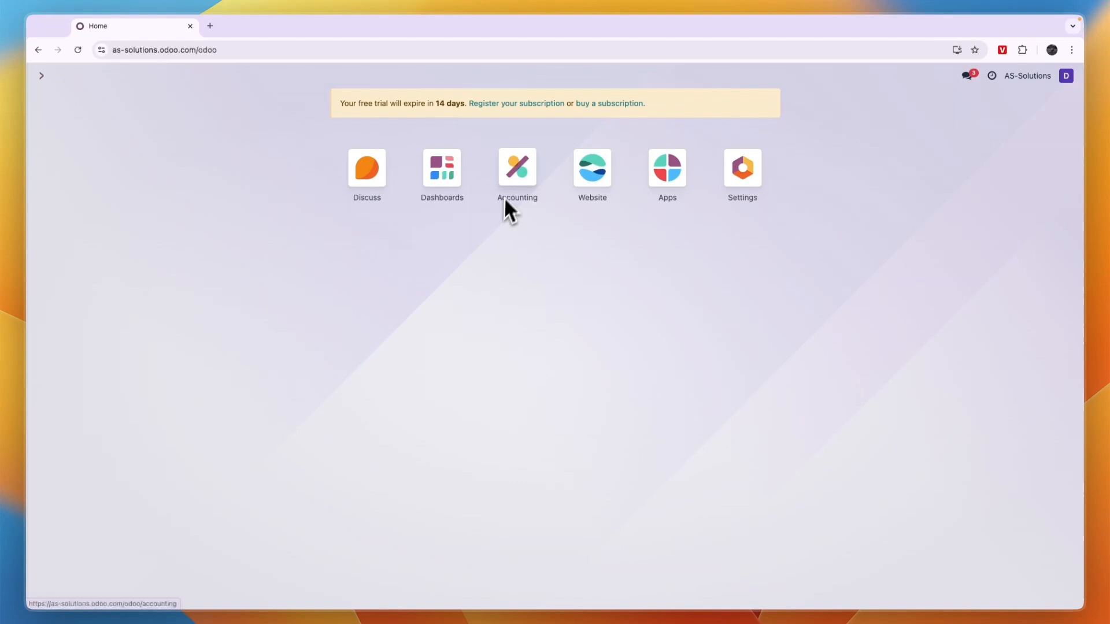
# Open Accounting and search the bank list for Revolut to find Revolut Europe.
pyautogui.click(517, 168)
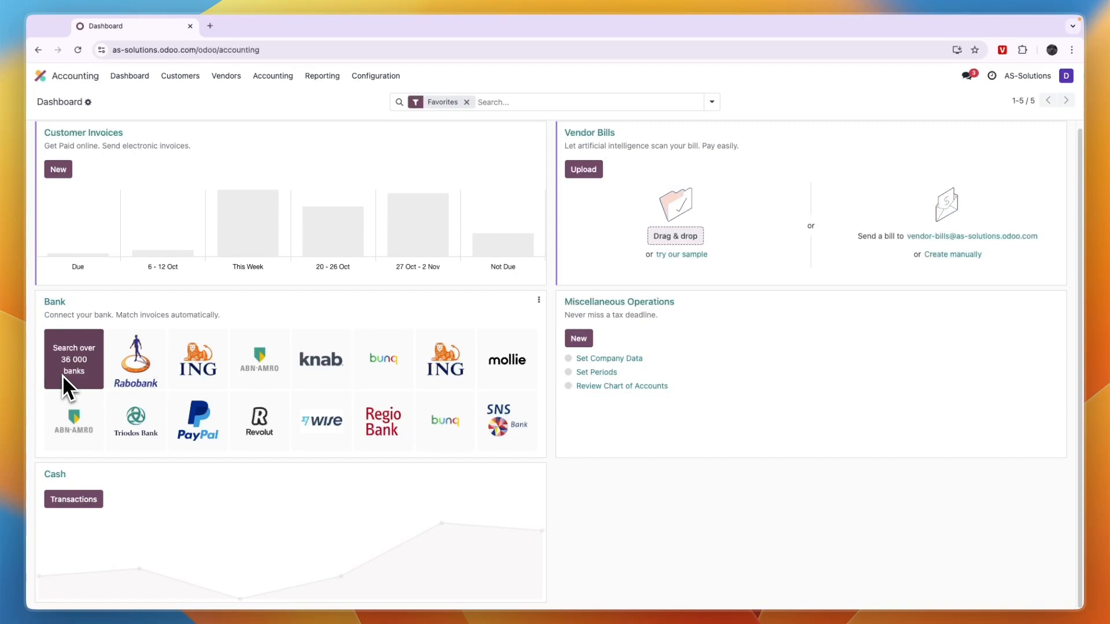
pyautogui.moveTo(313, 578)
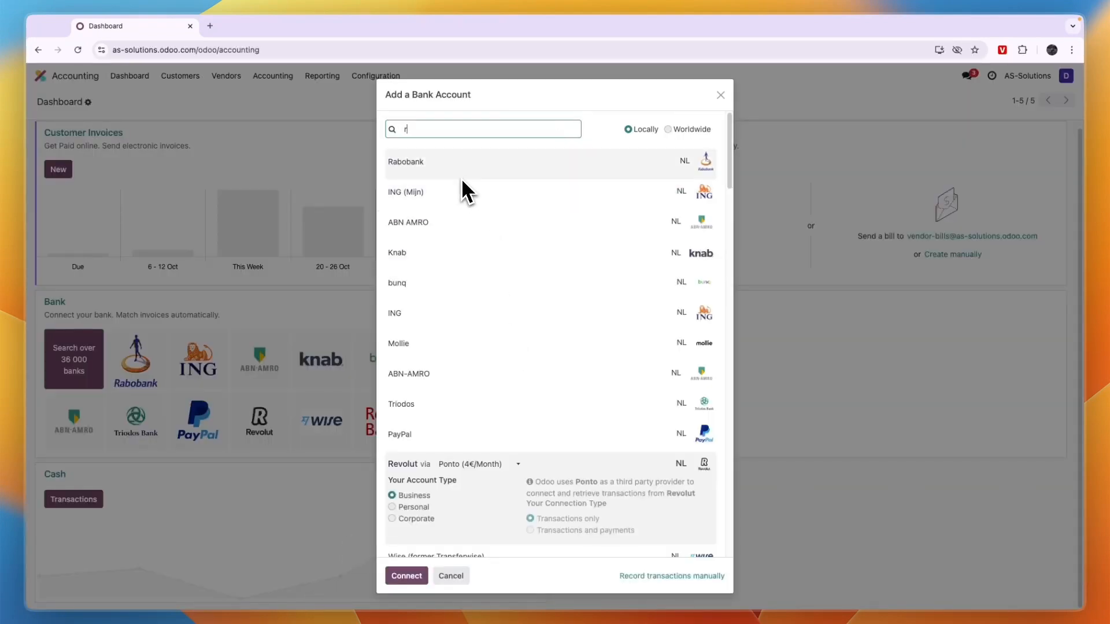
pyautogui.write('evolut')
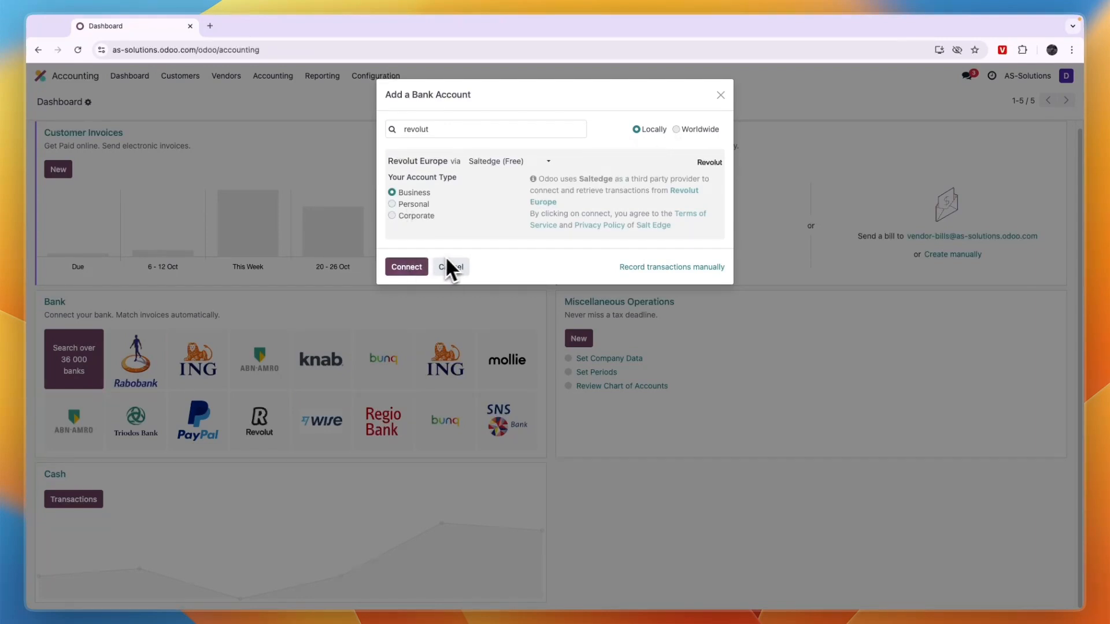
# Connect Revolut Europe and discard the Create Statement dialog to reach reconciliation.
pyautogui.click(451, 267)
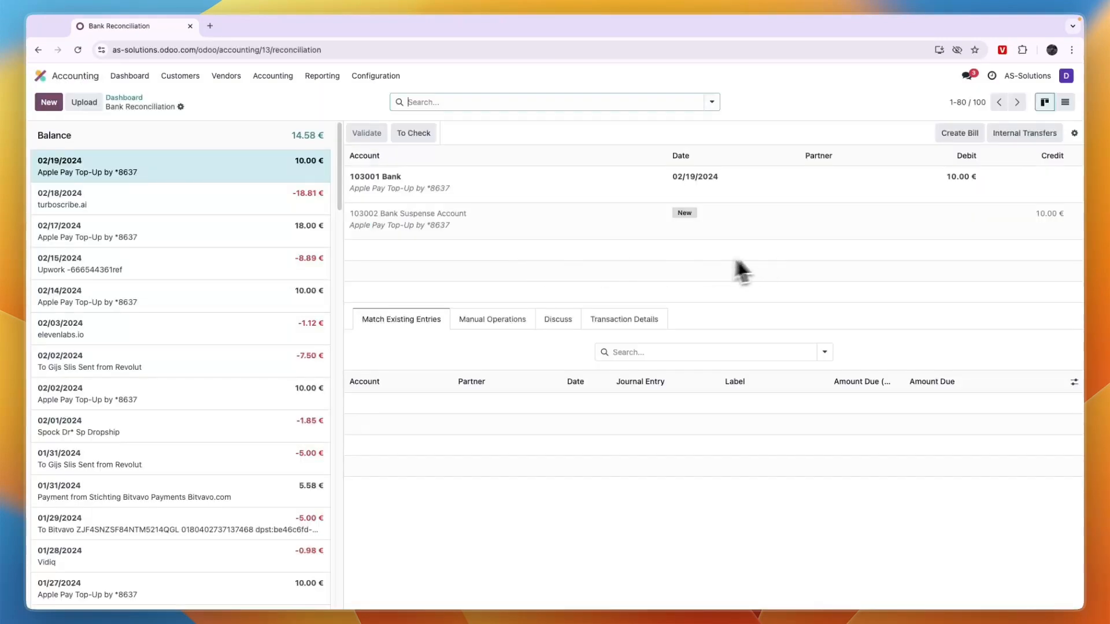
pyautogui.moveTo(524, 234)
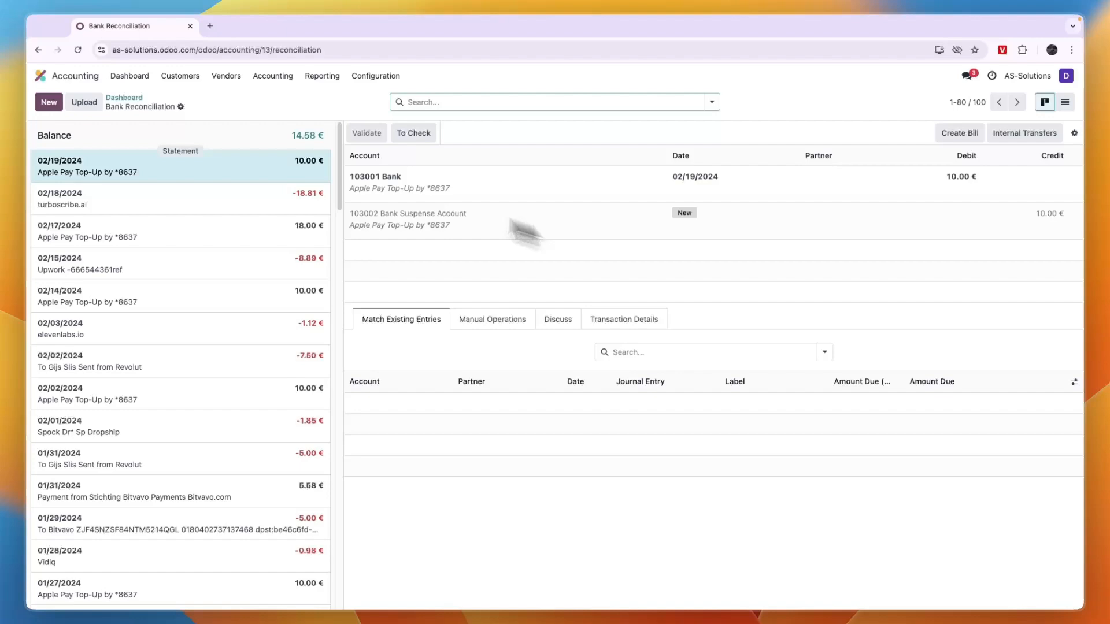
pyautogui.scroll(-3)
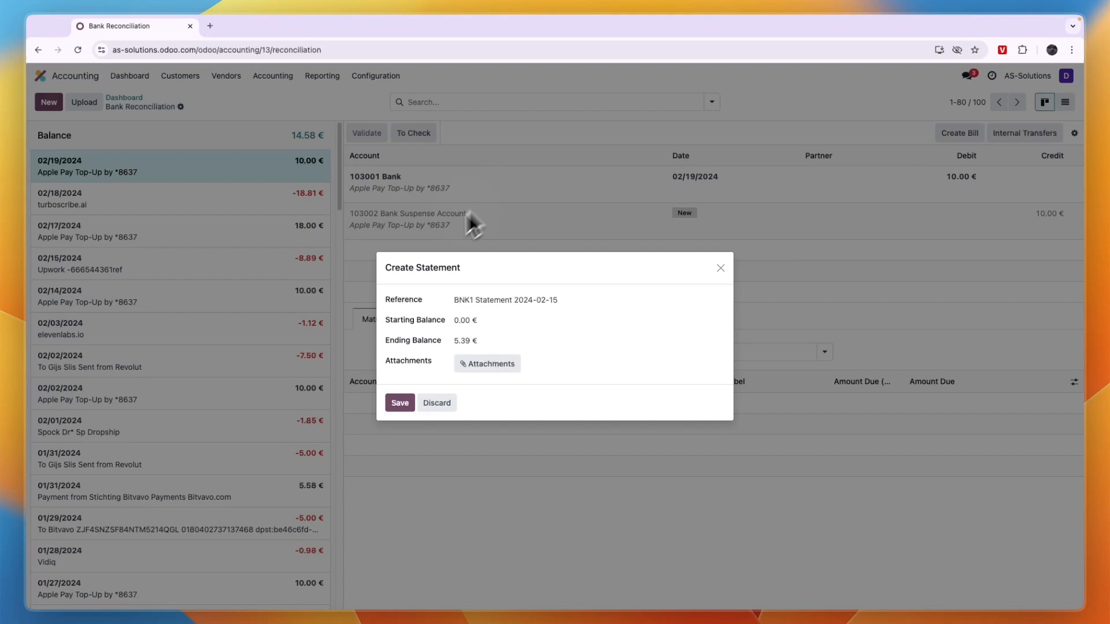
pyautogui.click(436, 404)
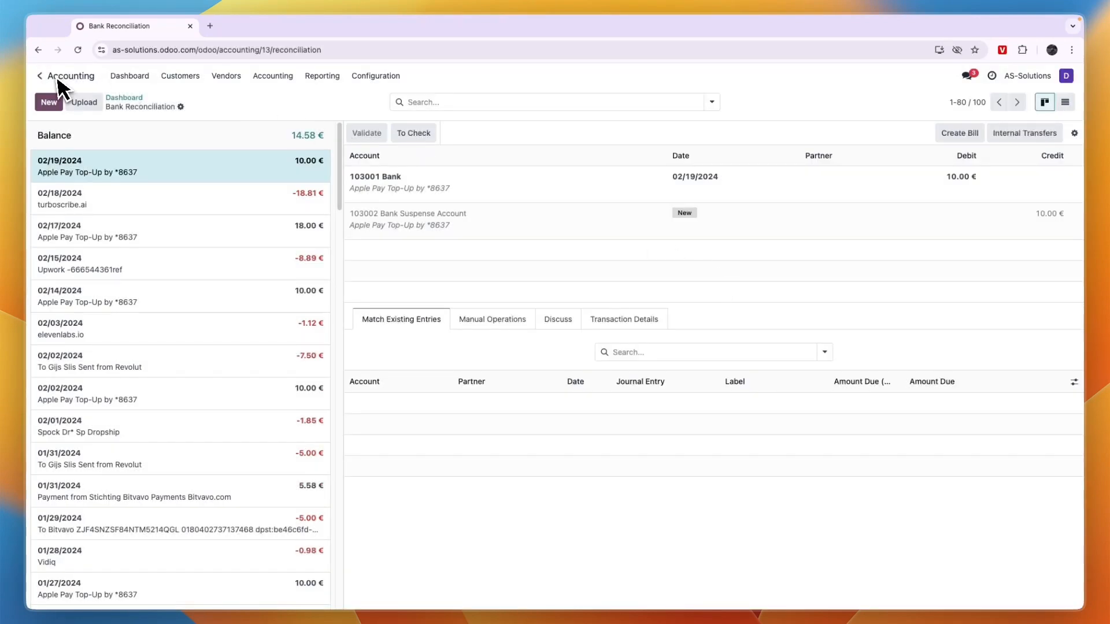
# Go back to the Accounting dashboard showing 100 transactions to reconcile.
pyautogui.click(70, 76)
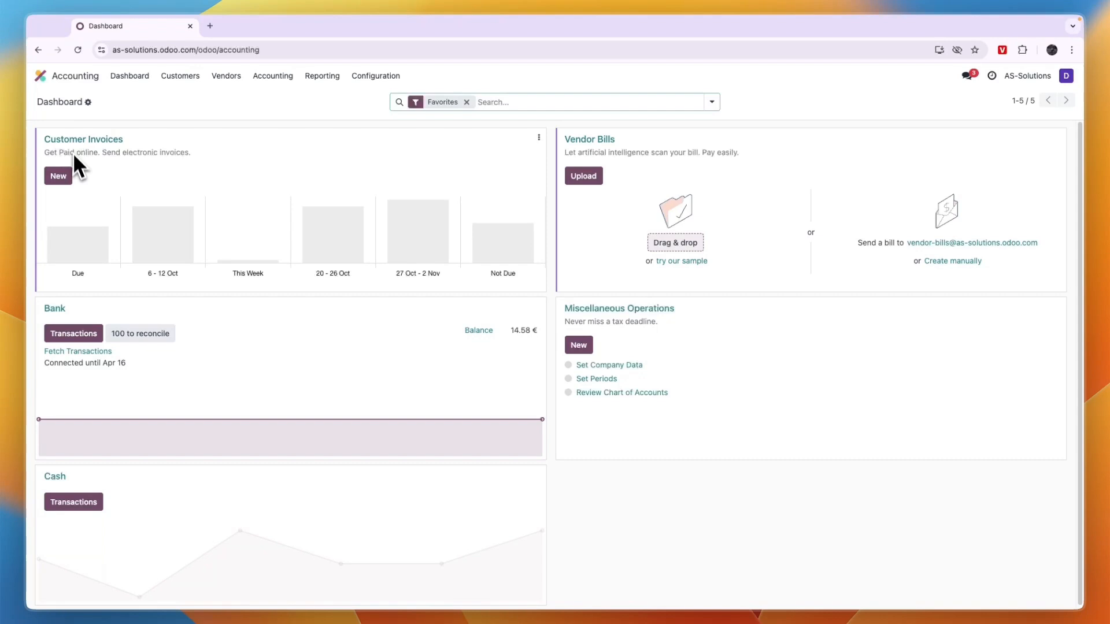
pyautogui.moveTo(140, 333)
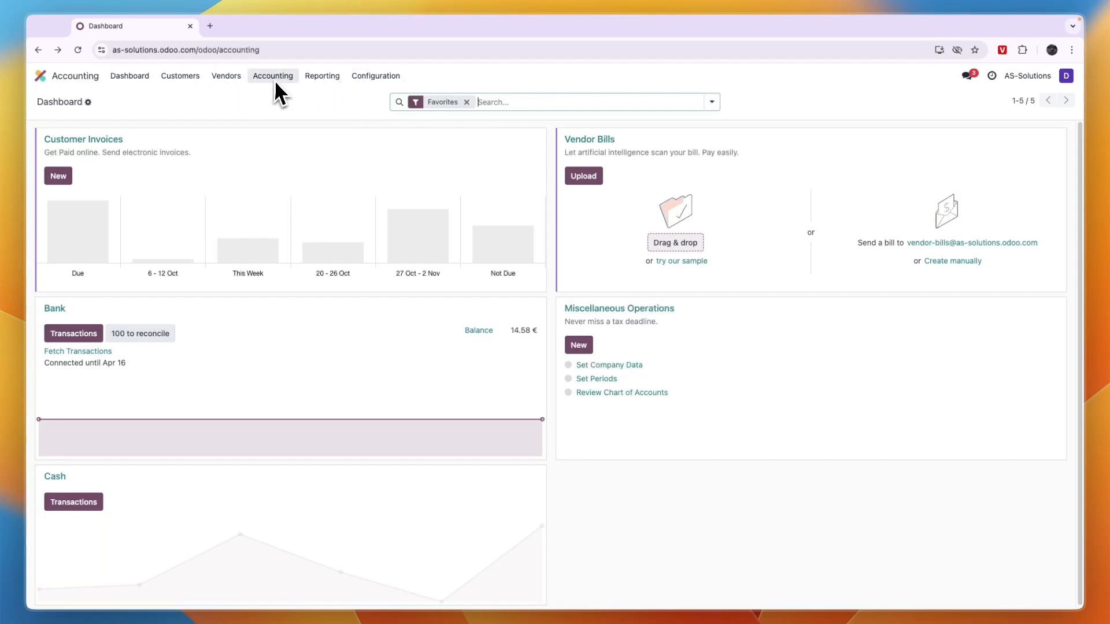
pyautogui.moveTo(376, 75)
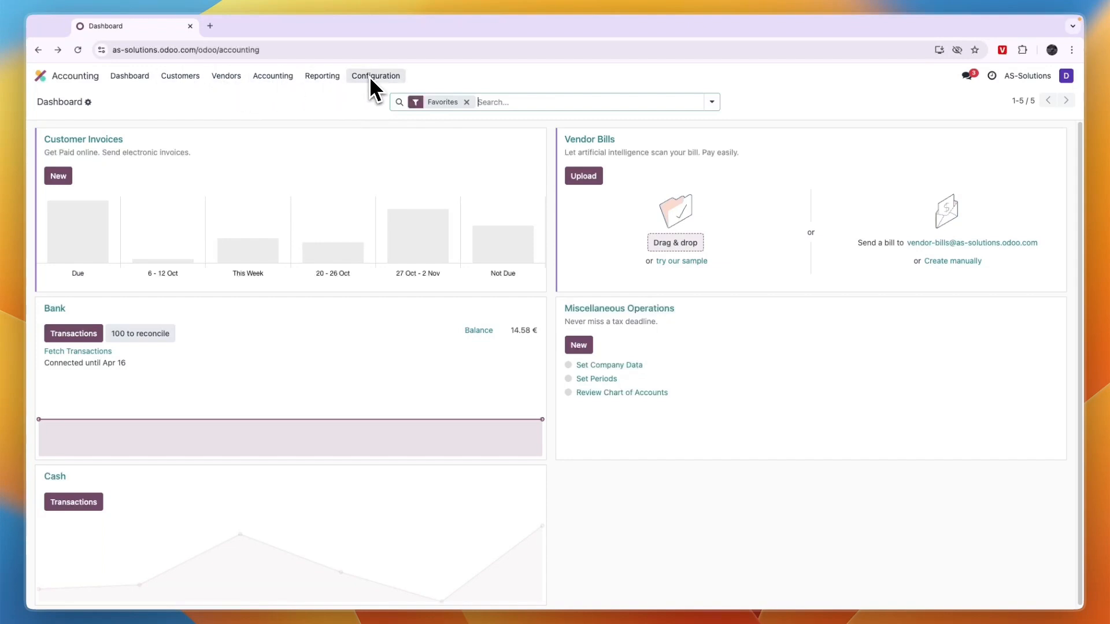
# Review Accounting settings: Netherlands localization, 21% default taxes, EUR main currency.
pyautogui.click(376, 76)
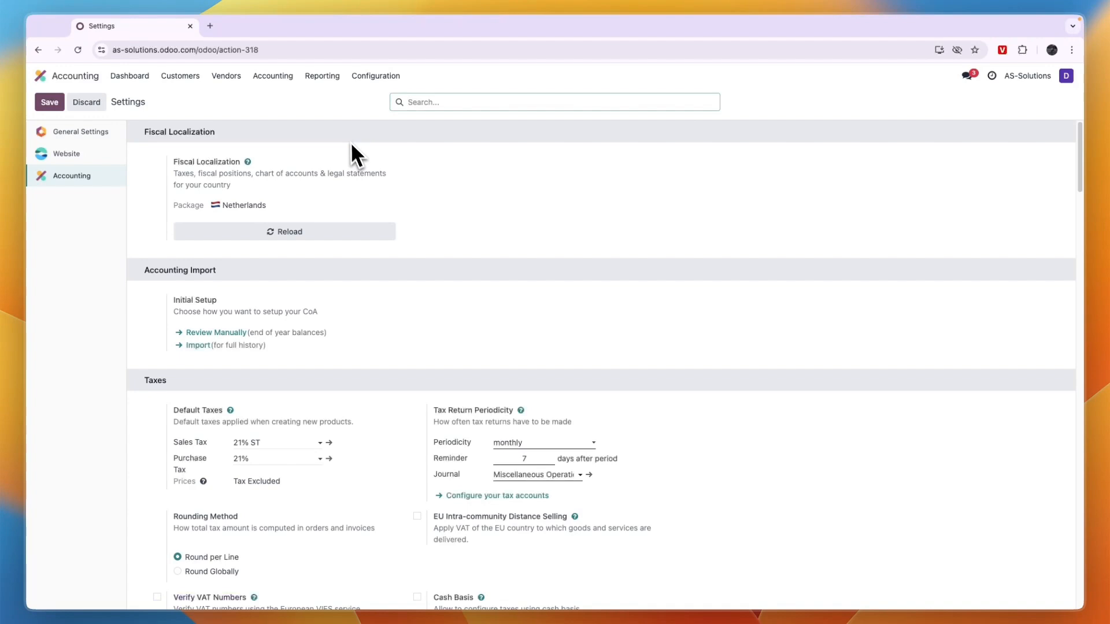
pyautogui.scroll(-3)
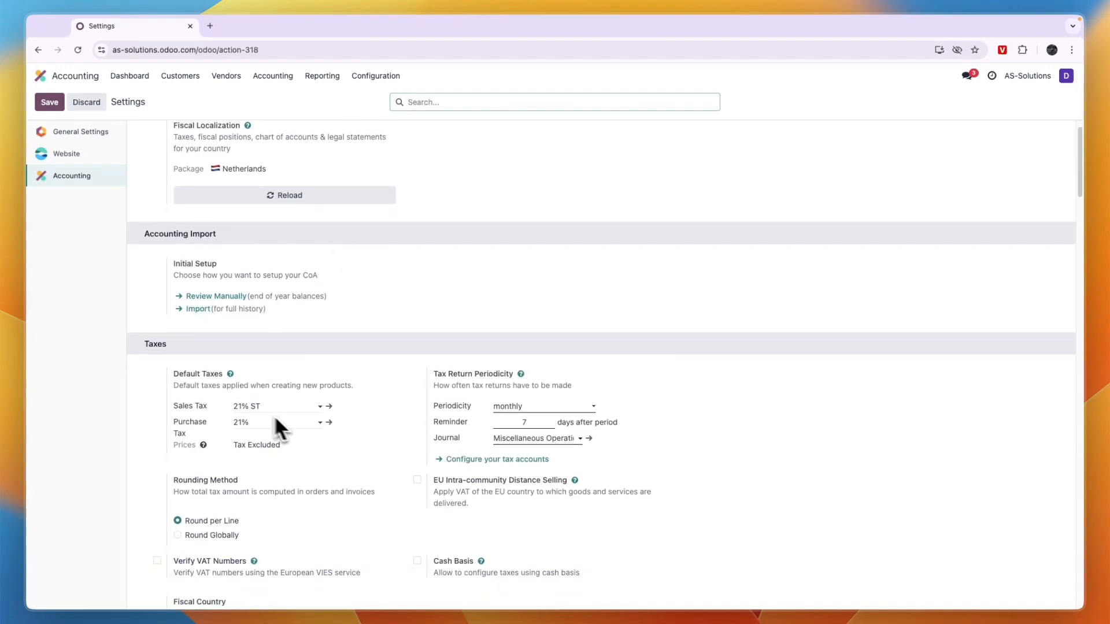
pyautogui.scroll(-3)
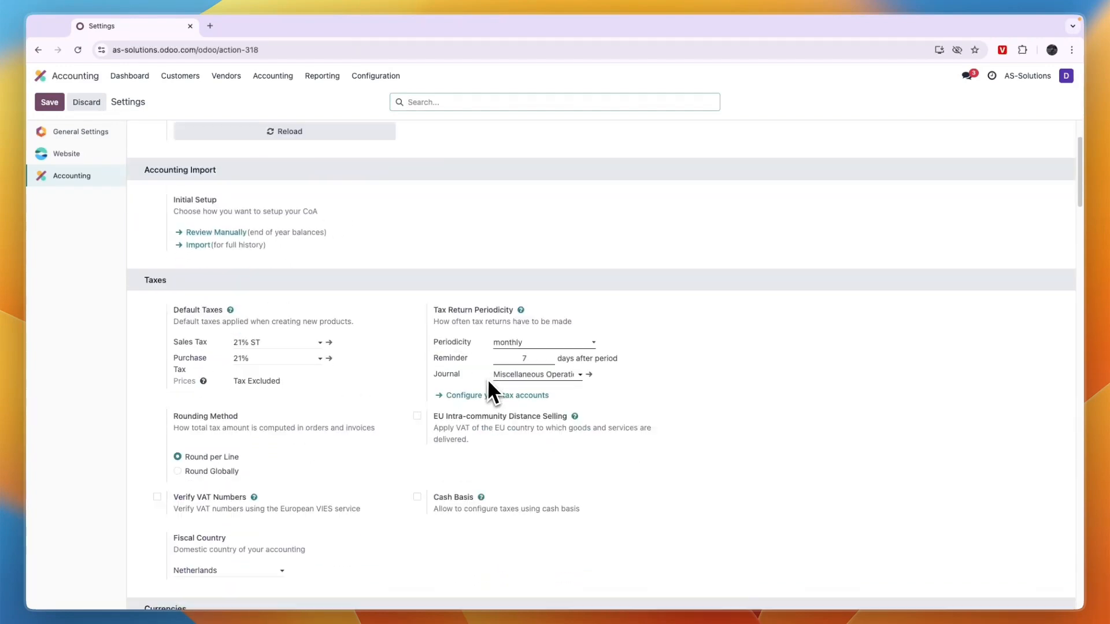
pyautogui.scroll(-3)
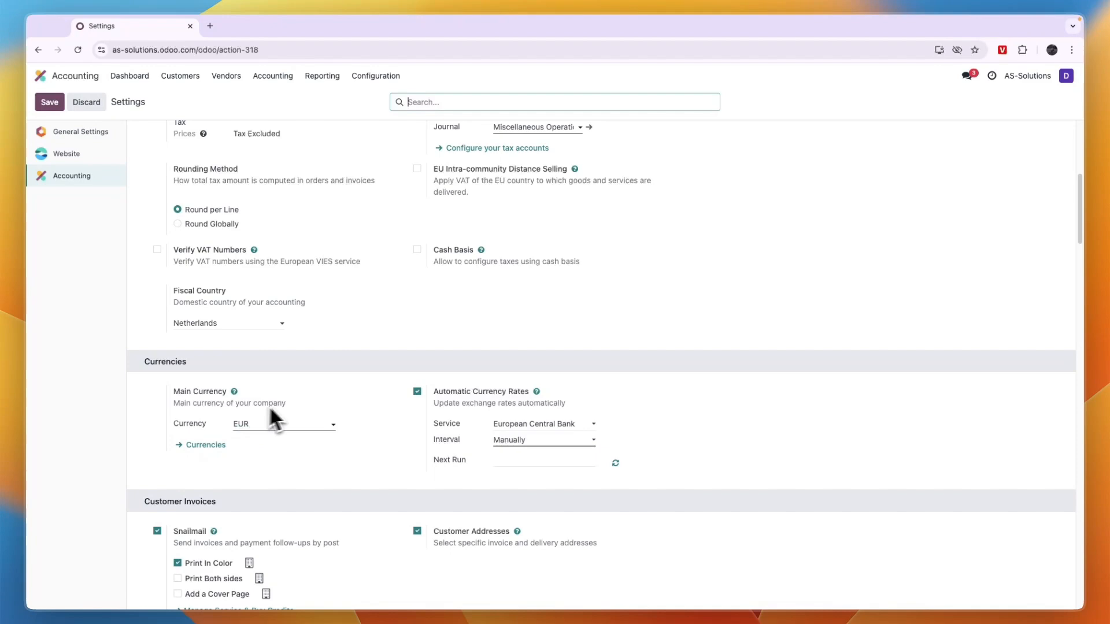
pyautogui.scroll(-3)
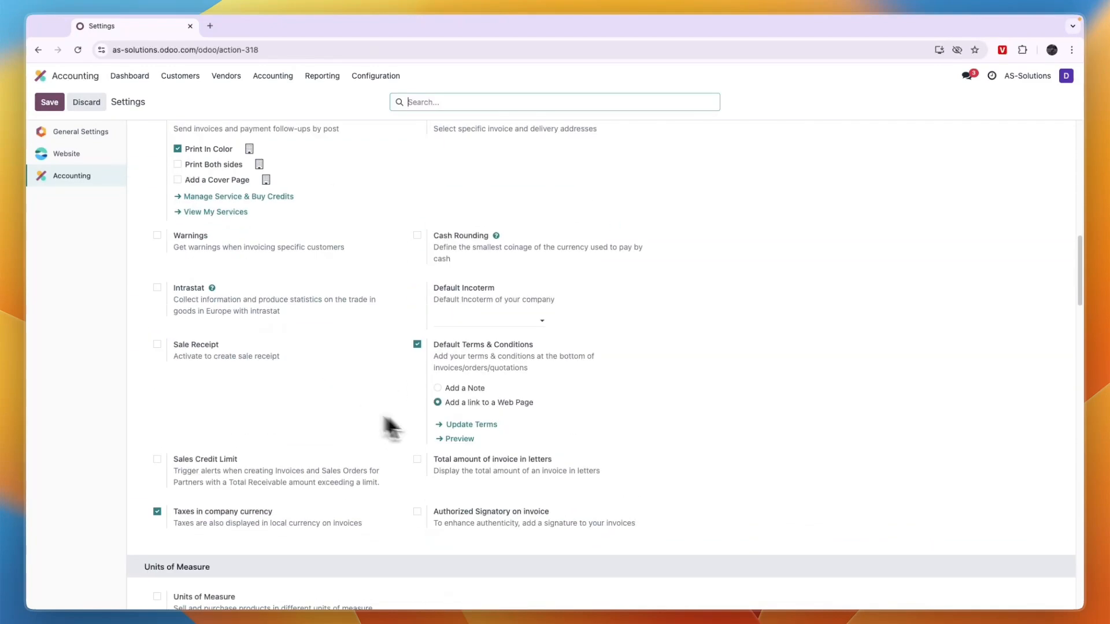
pyautogui.scroll(-3)
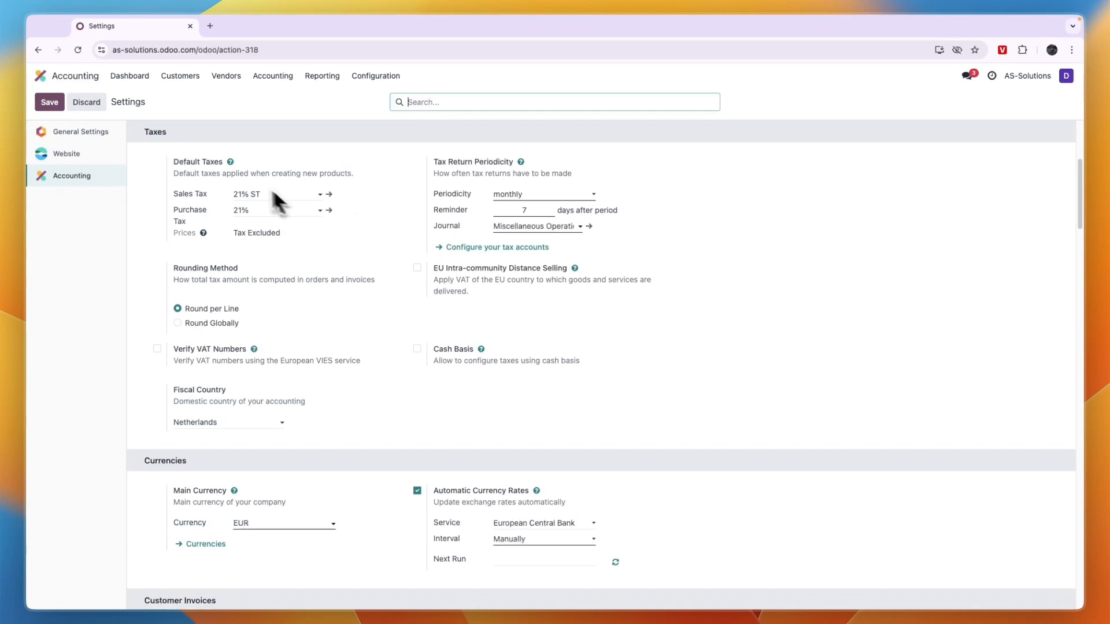
pyautogui.click(180, 76)
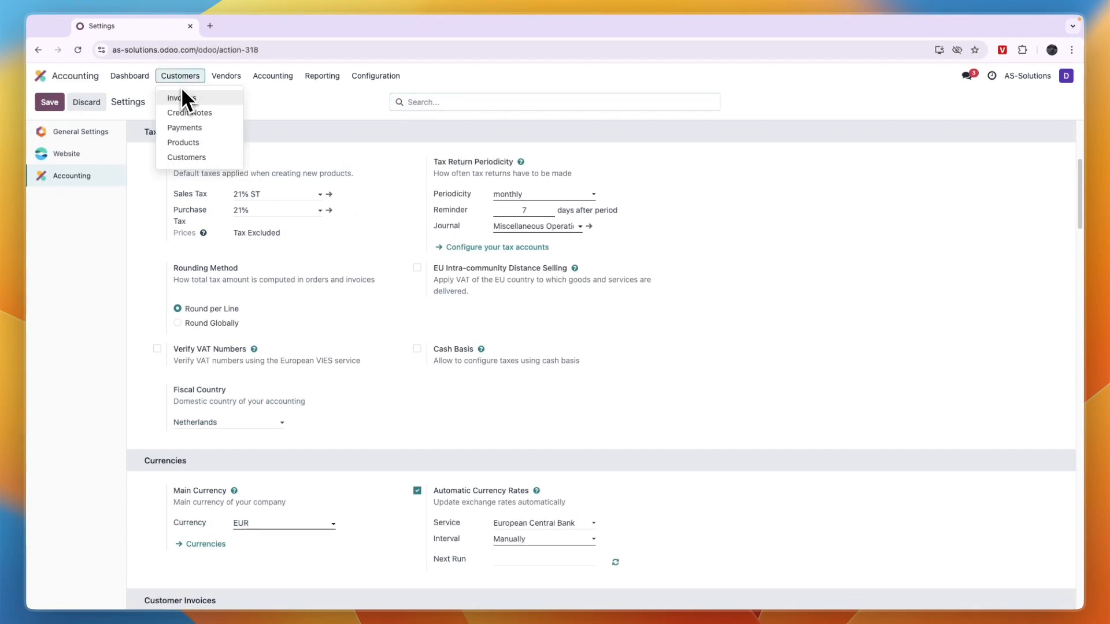
# Create a new customer payment for Dani Tutorials with amount 500.00.
pyautogui.click(185, 127)
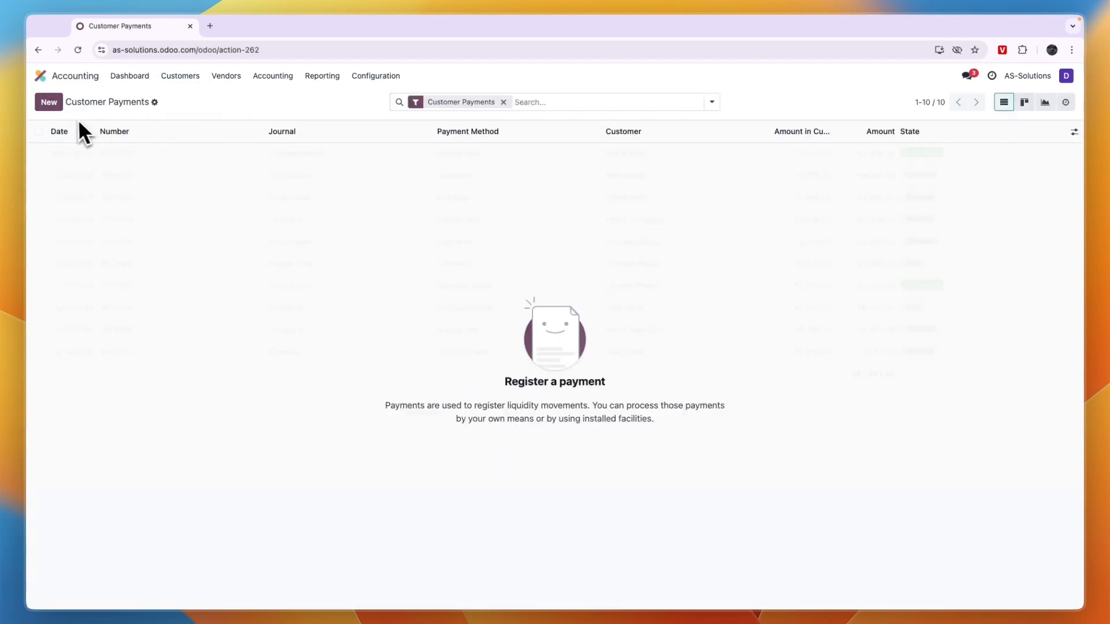
pyautogui.click(48, 101)
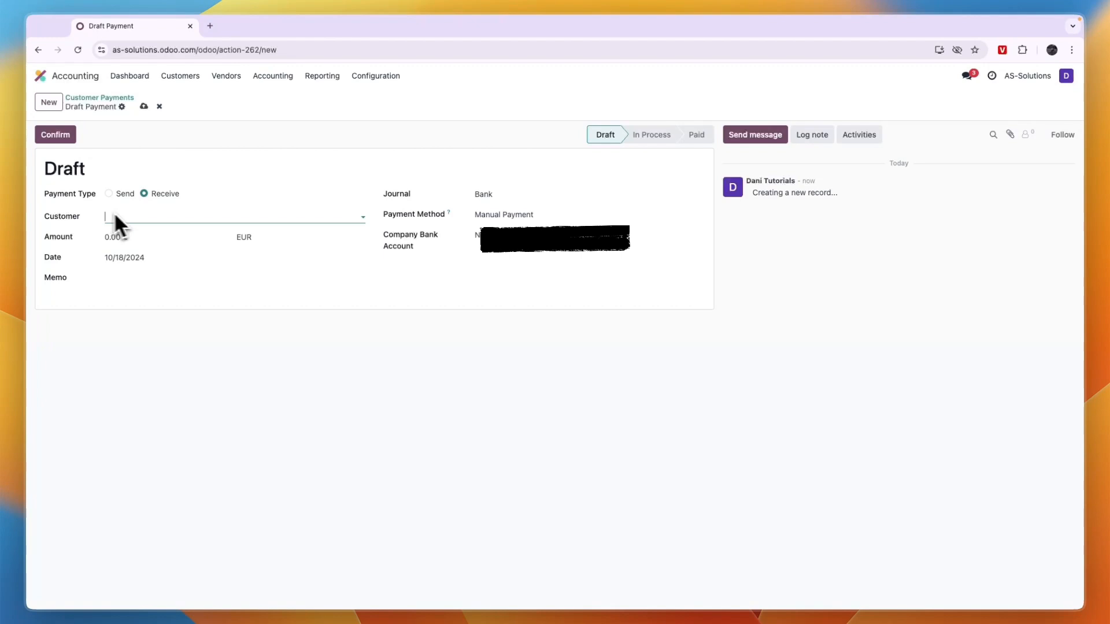
pyautogui.click(234, 217)
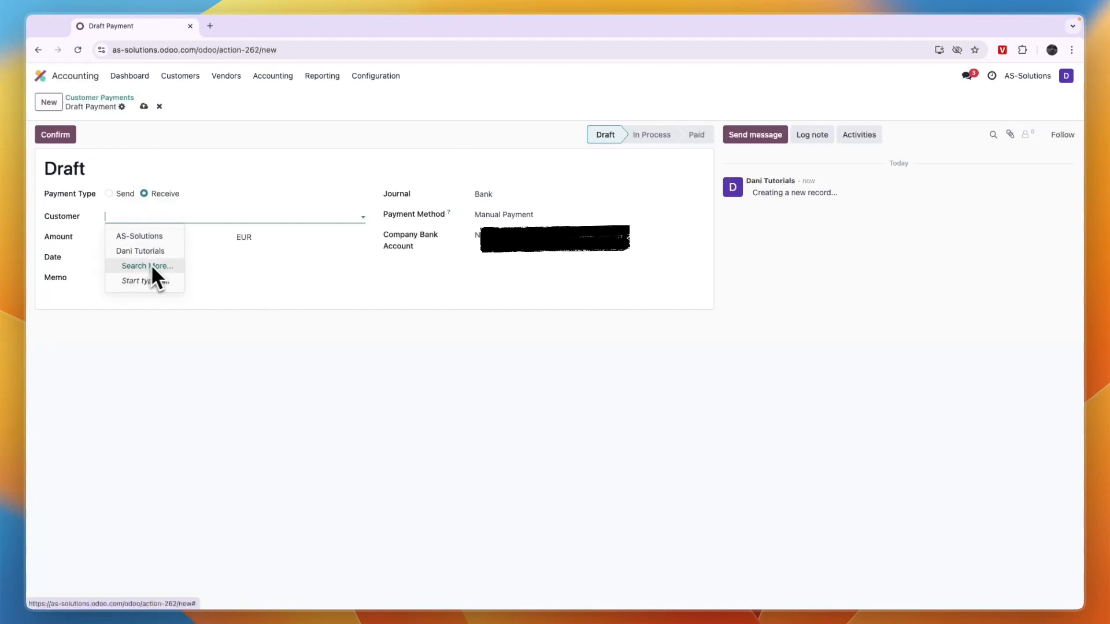
pyautogui.moveTo(180, 76)
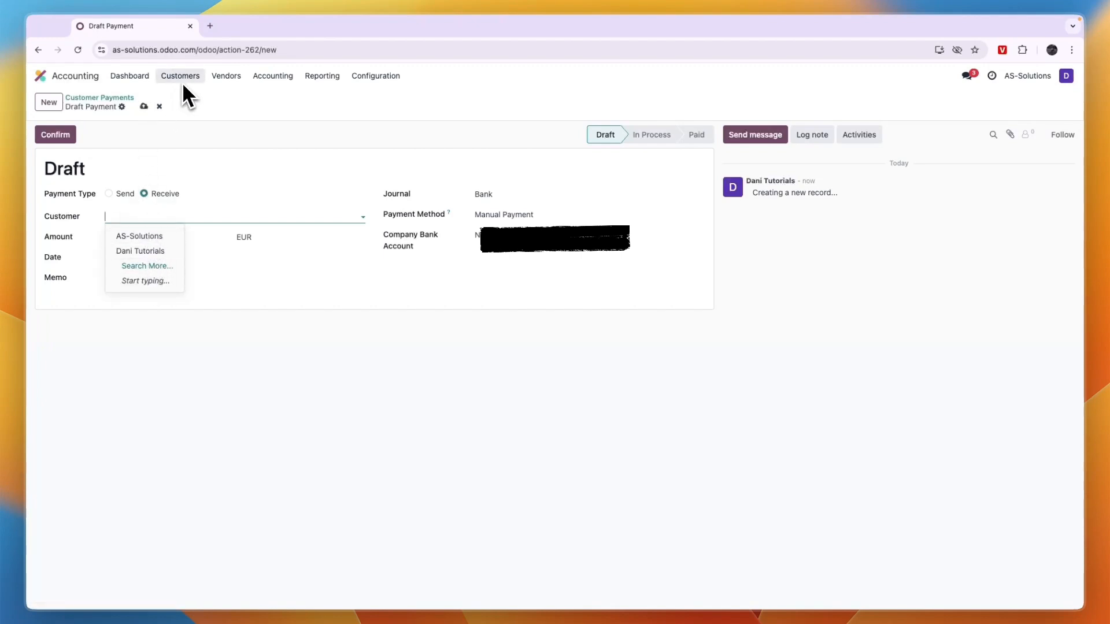
pyautogui.click(140, 251)
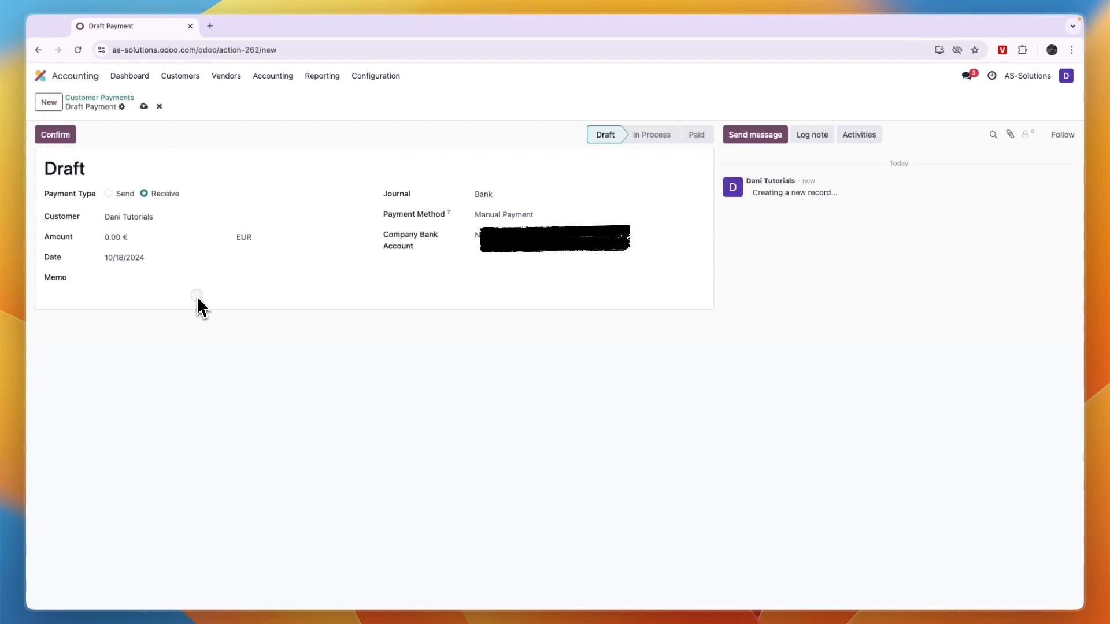
pyautogui.click(115, 237)
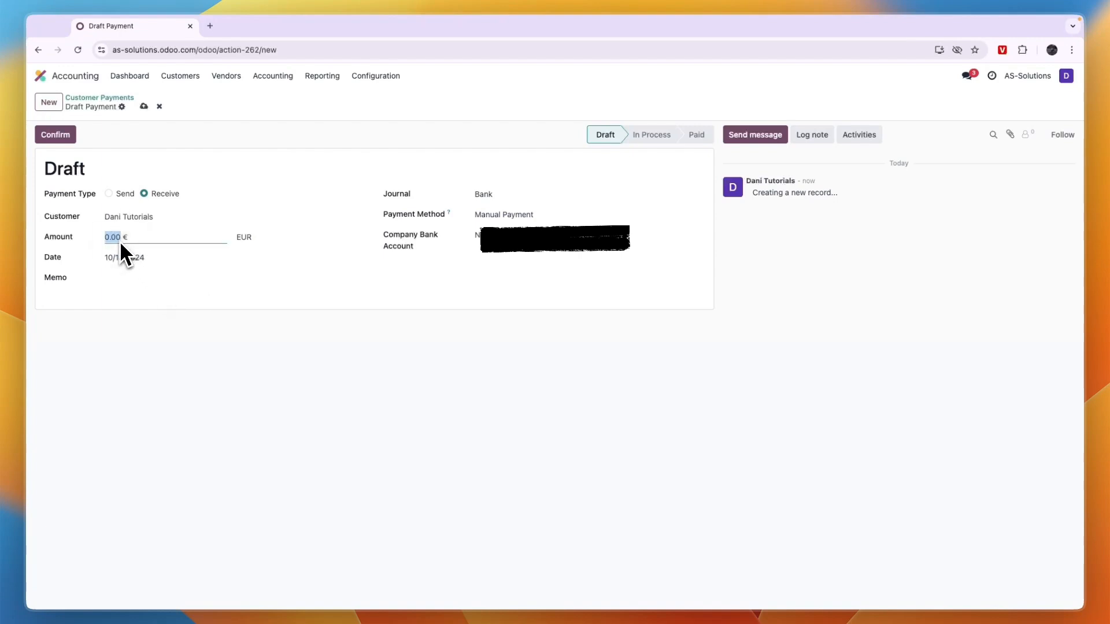
pyautogui.write('500.00')
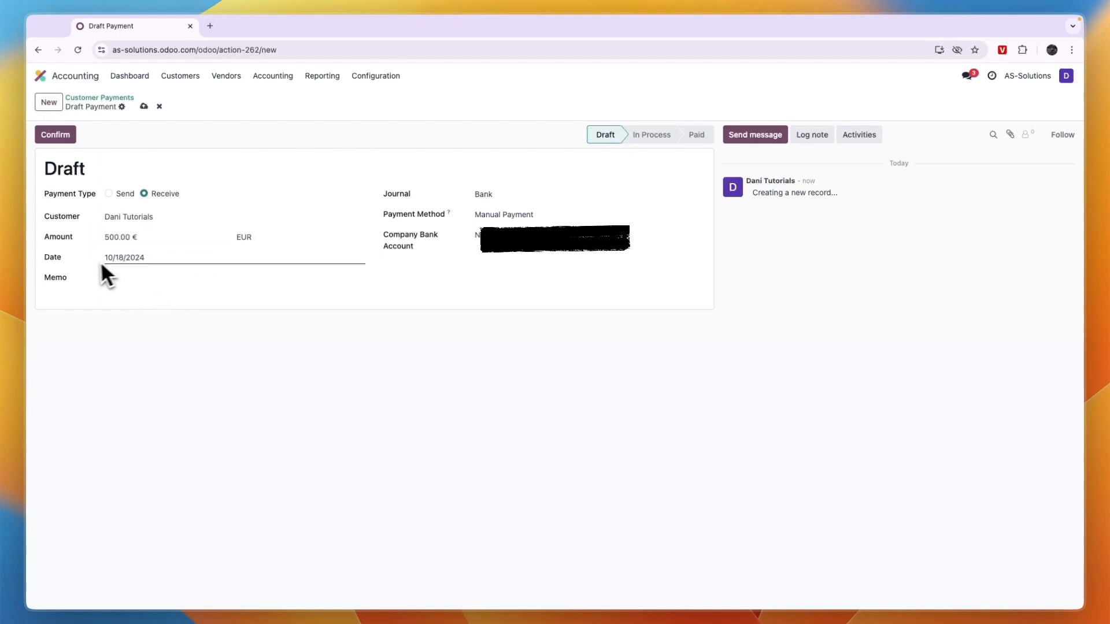
# Keep Bank as journal, confirm and validate payment PAY00001, then return to Customer Payments.
pyautogui.click(504, 215)
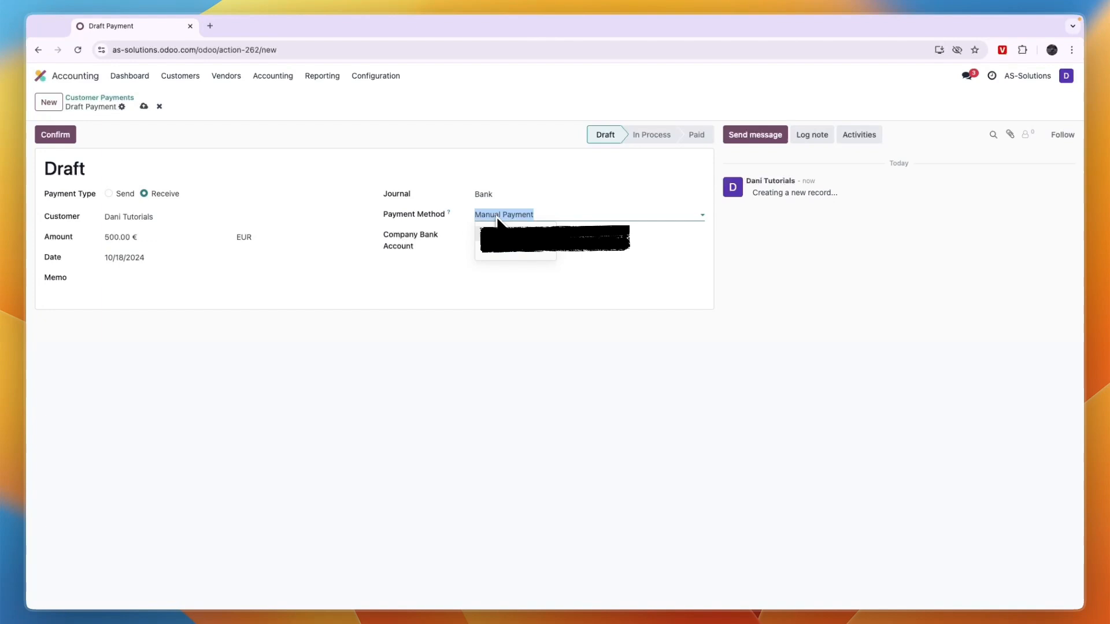
pyautogui.click(580, 193)
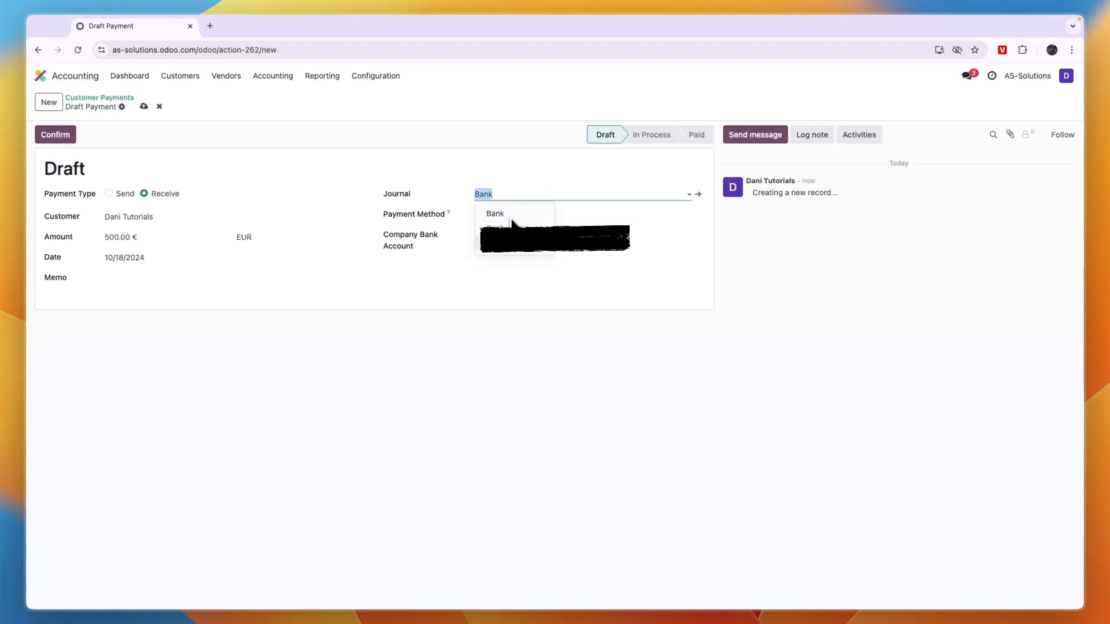
pyautogui.click(495, 214)
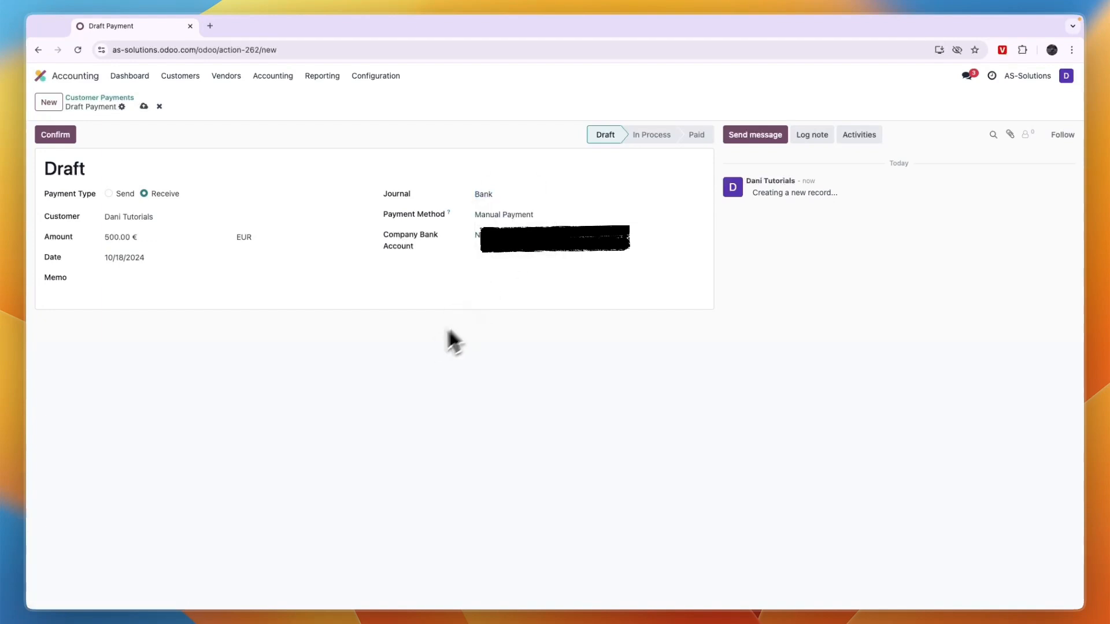
pyautogui.click(124, 257)
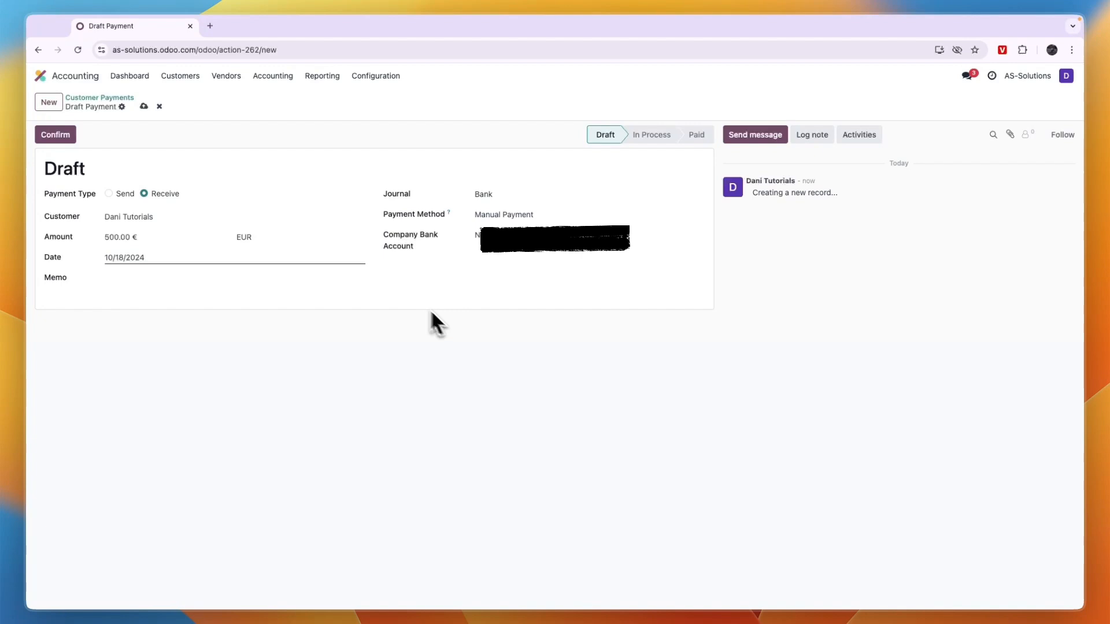
pyautogui.click(54, 134)
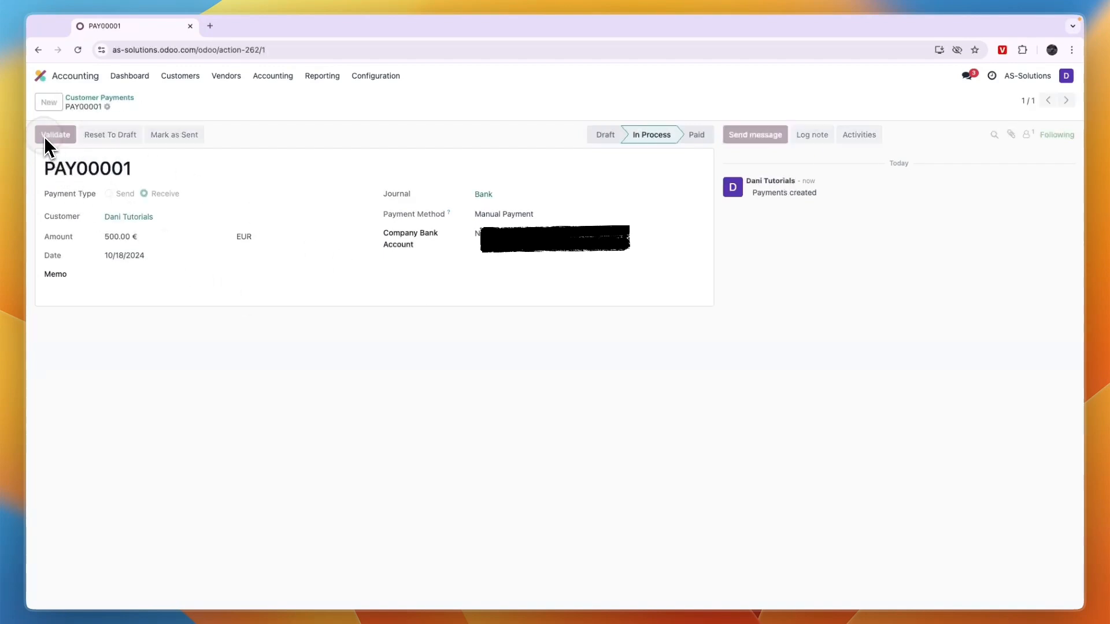
pyautogui.click(54, 135)
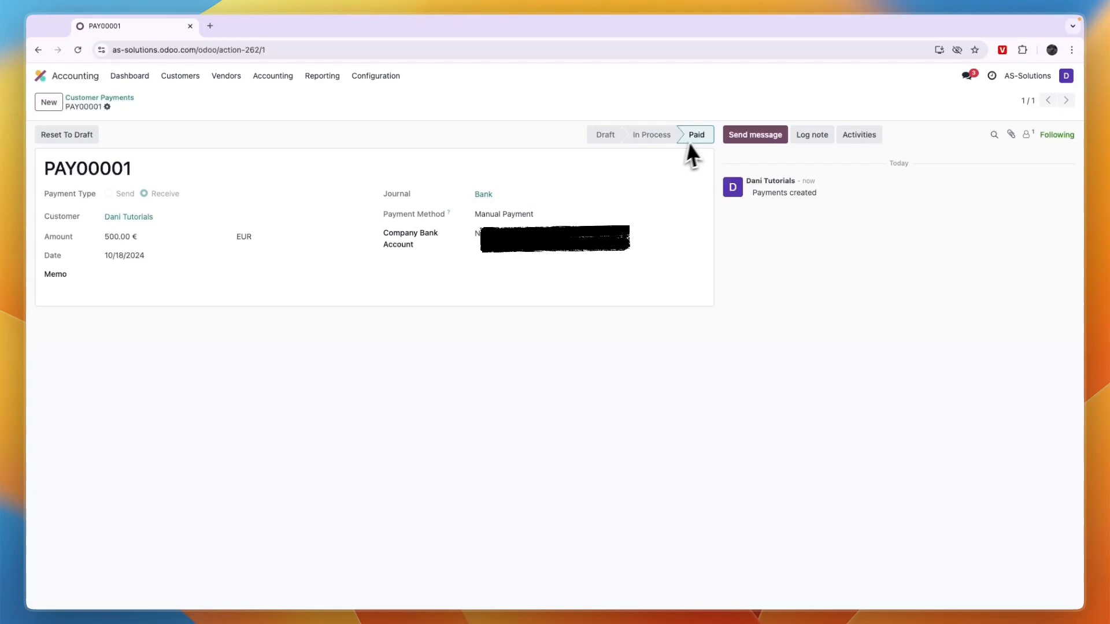
pyautogui.click(100, 97)
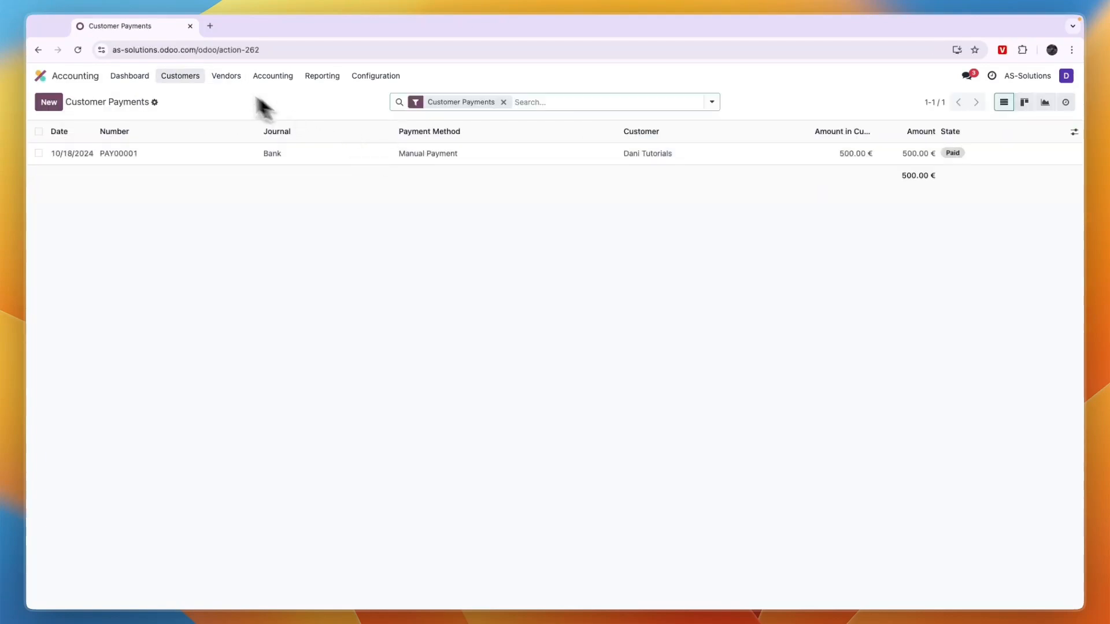
# Return to the Accounting dashboard with the Bank balance chart.
pyautogui.click(180, 75)
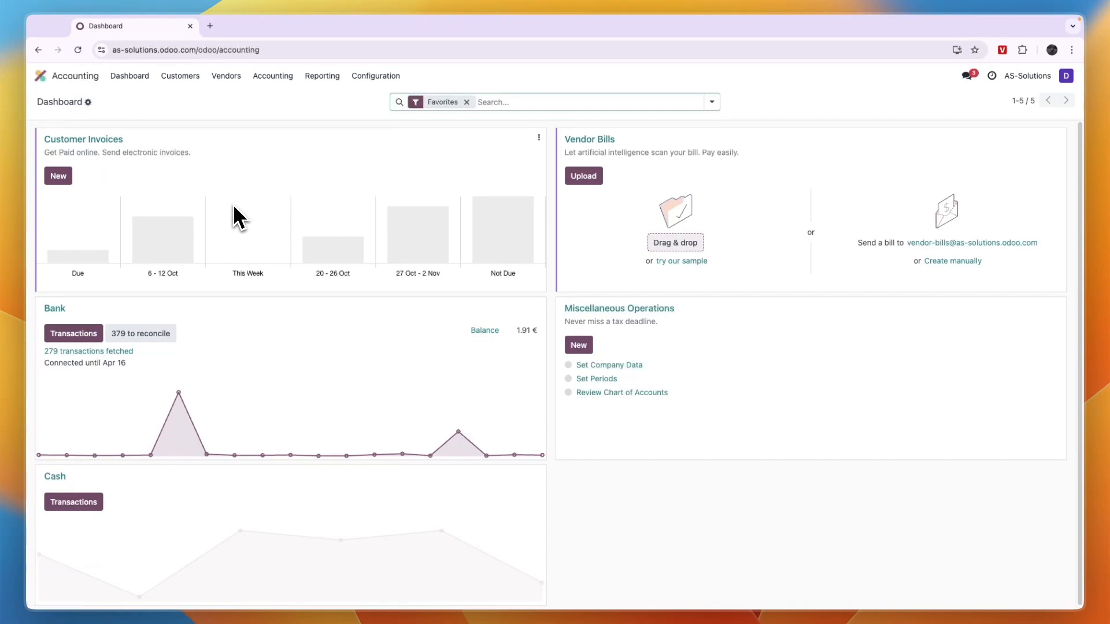
pyautogui.moveTo(461, 435)
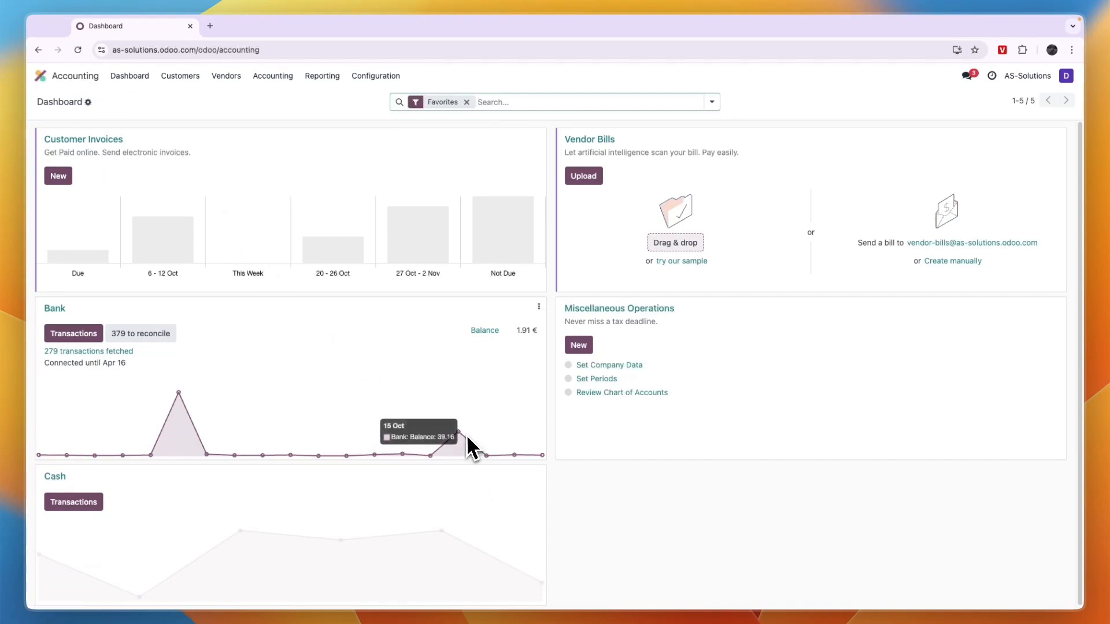
pyautogui.moveTo(236, 413)
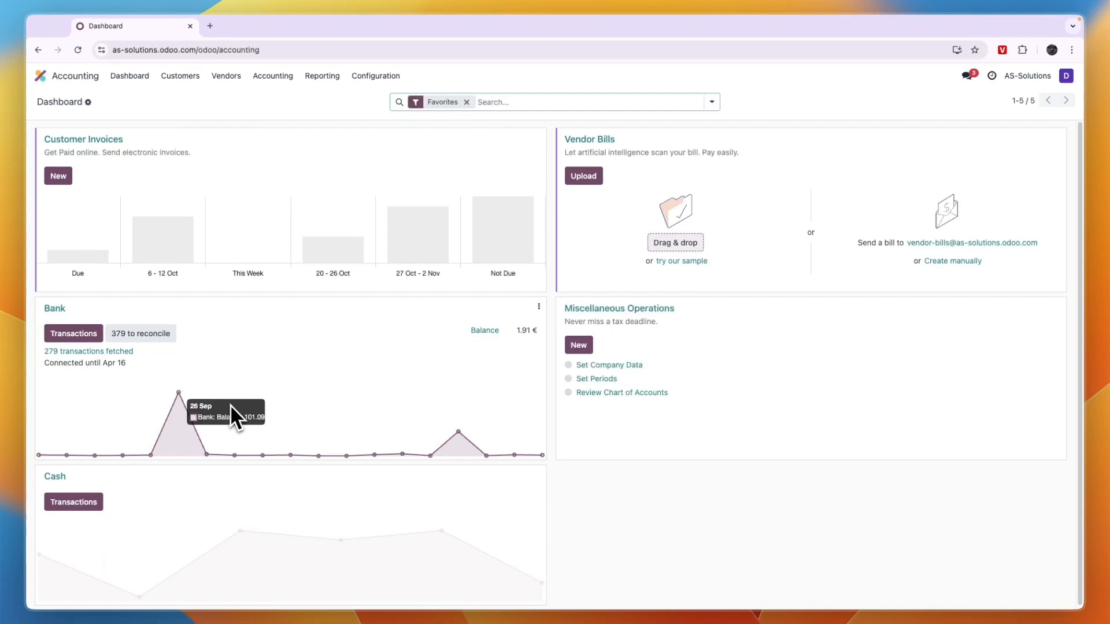
pyautogui.click(140, 334)
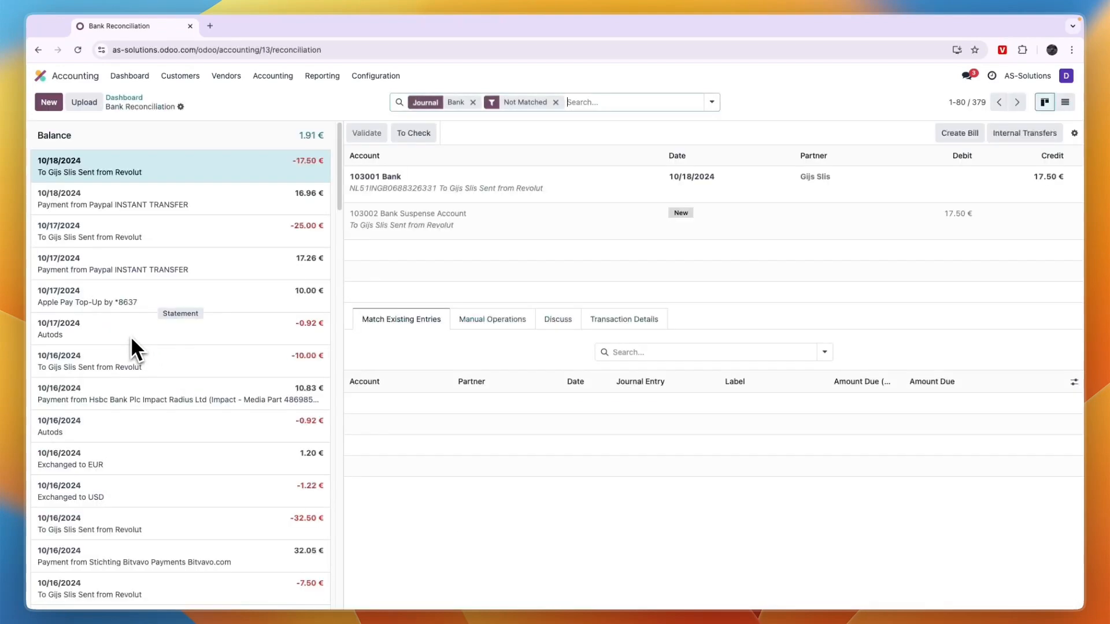
pyautogui.moveTo(418, 306)
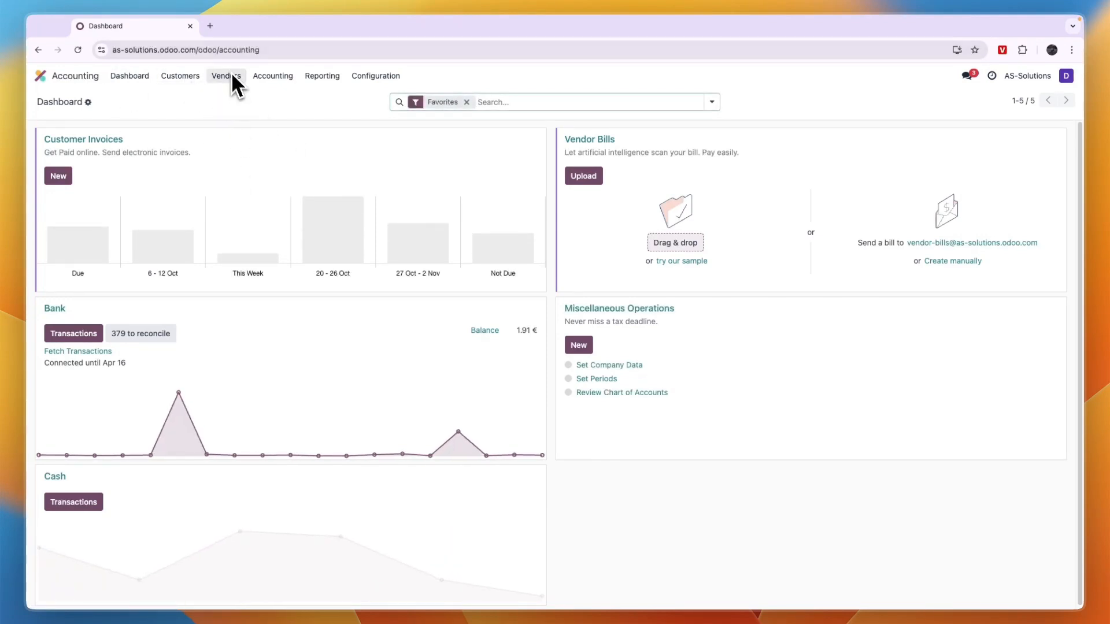
pyautogui.click(226, 76)
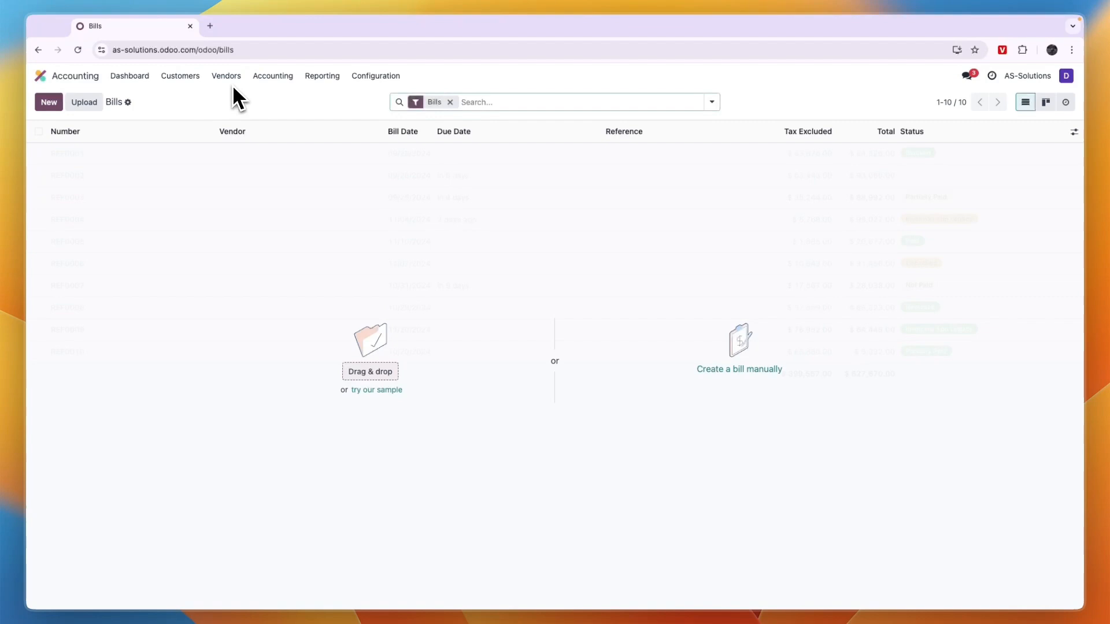
pyautogui.click(739, 369)
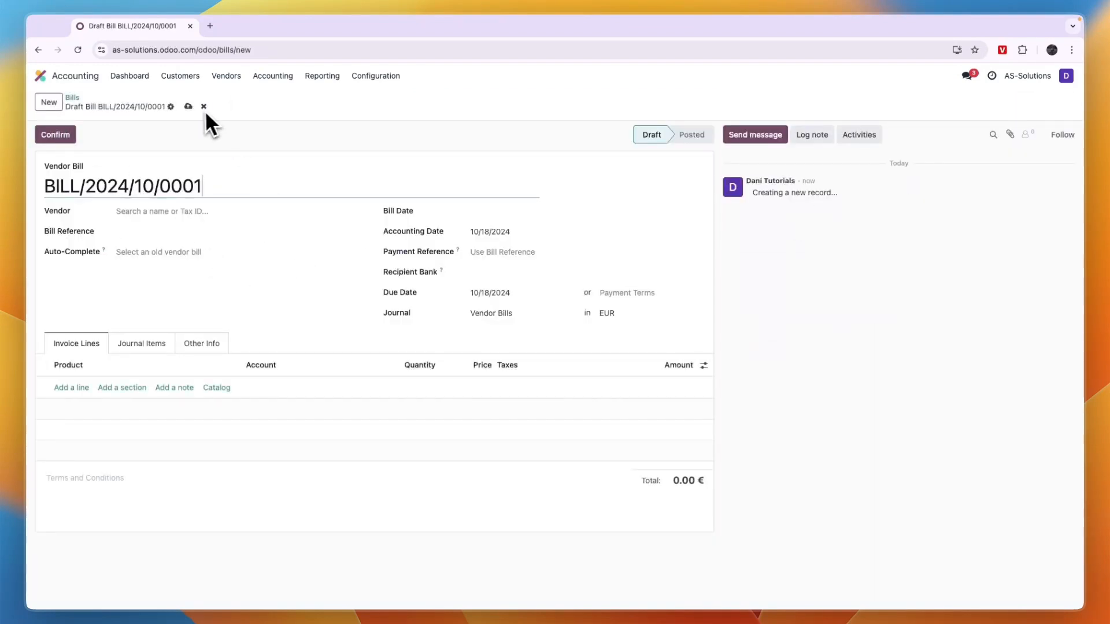
pyautogui.moveTo(324, 103)
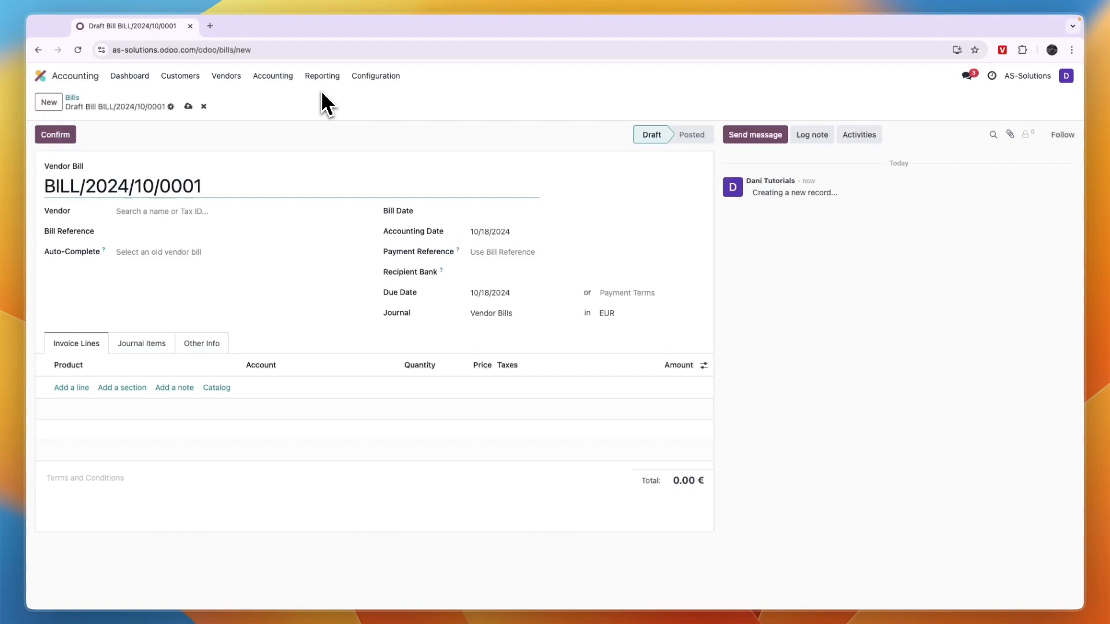
pyautogui.click(129, 76)
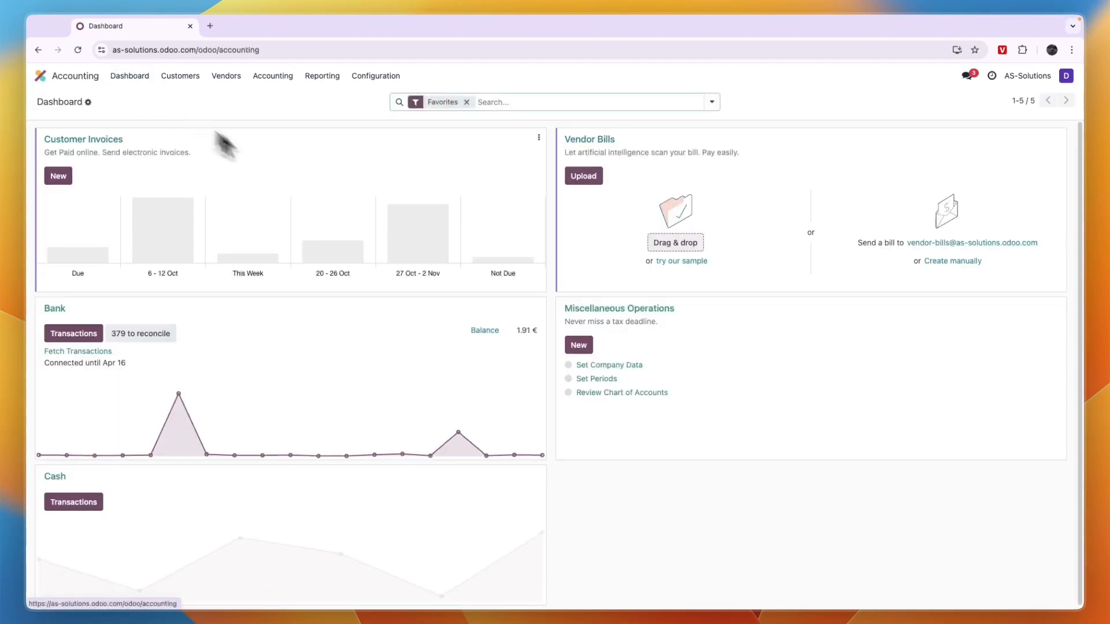
pyautogui.moveTo(314, 197)
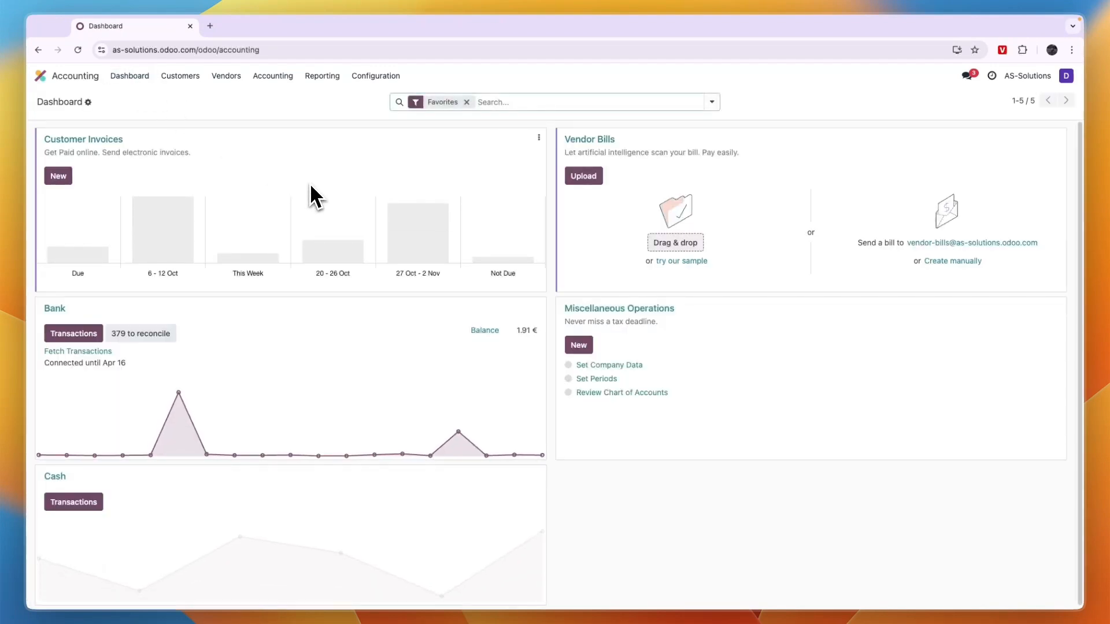
pyautogui.moveTo(489, 141)
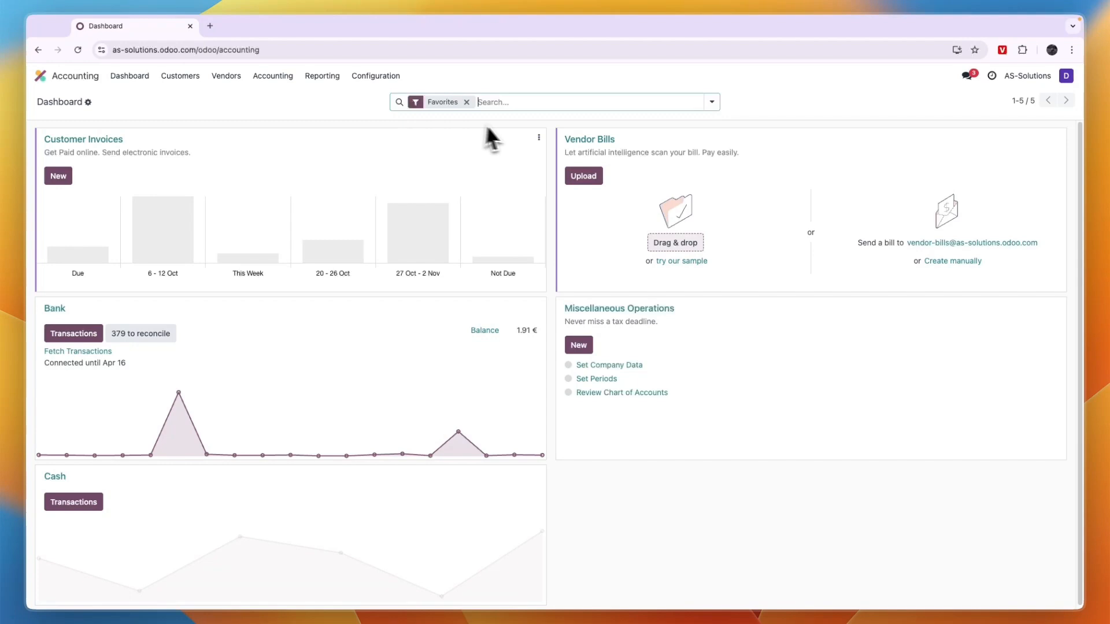
# Open Add a Bank Account from Configuration, listing the existing EUR account.
pyautogui.click(375, 75)
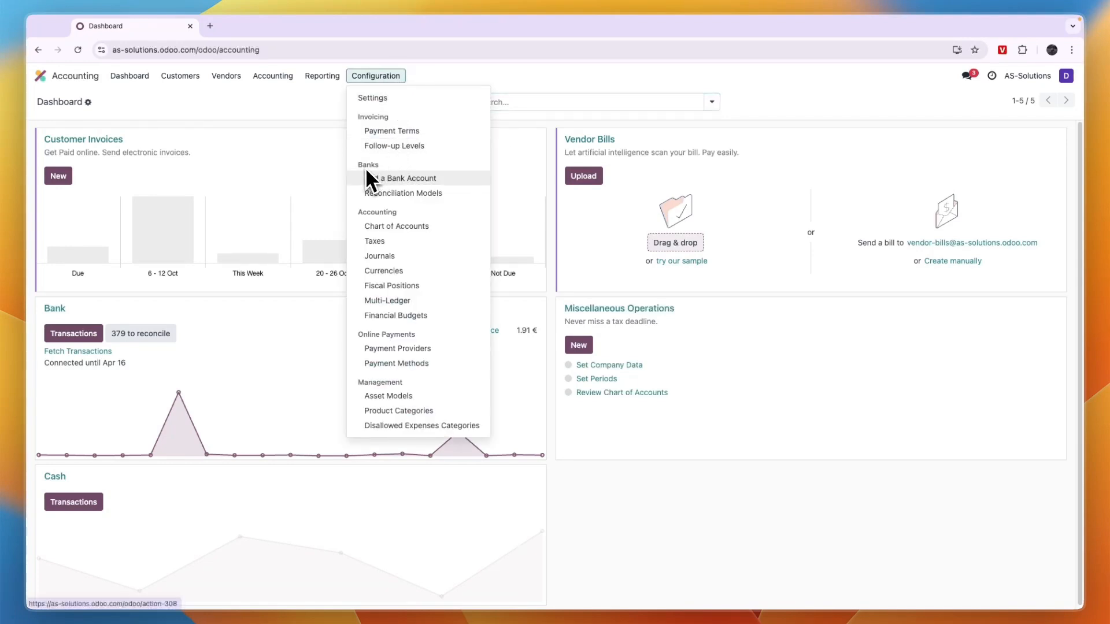
pyautogui.click(404, 178)
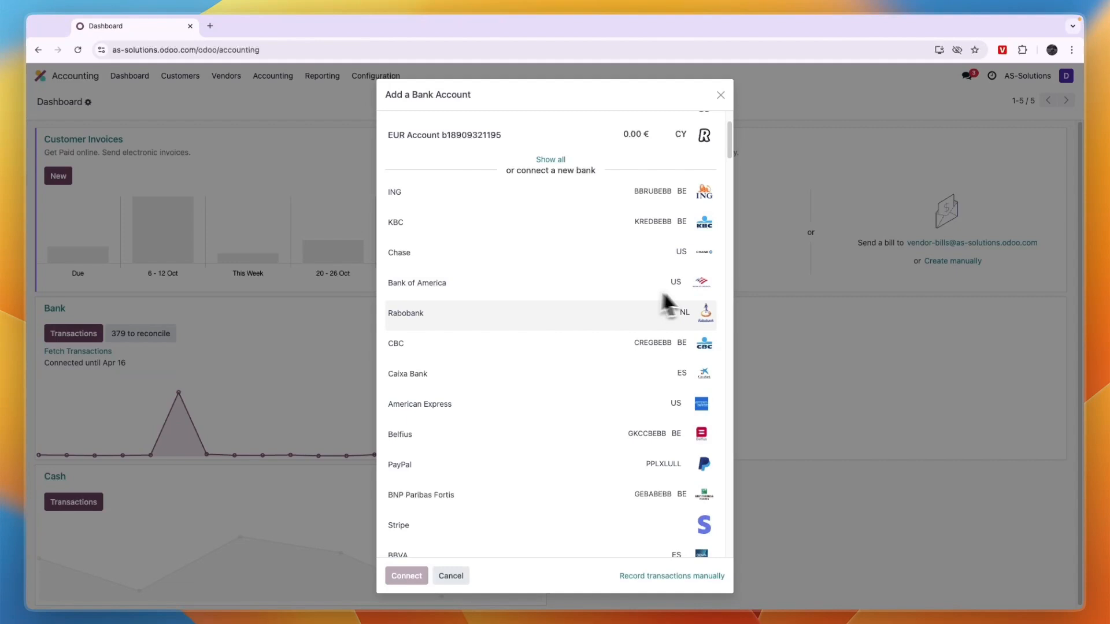
pyautogui.moveTo(577, 317)
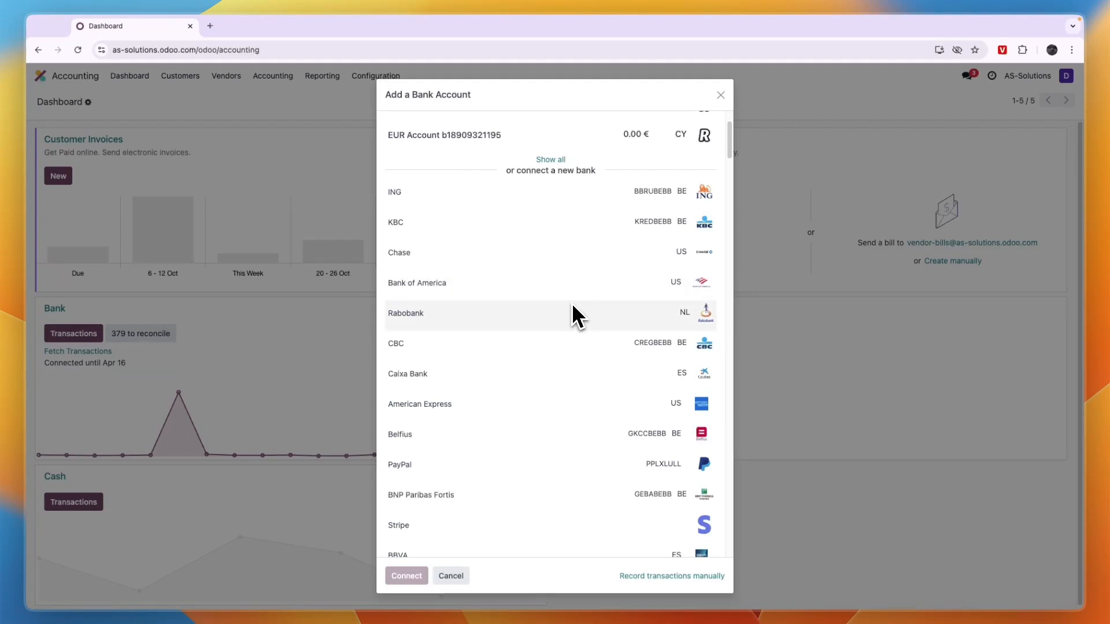
# Close the Add a Bank Account window without connecting a bank.
pyautogui.click(417, 283)
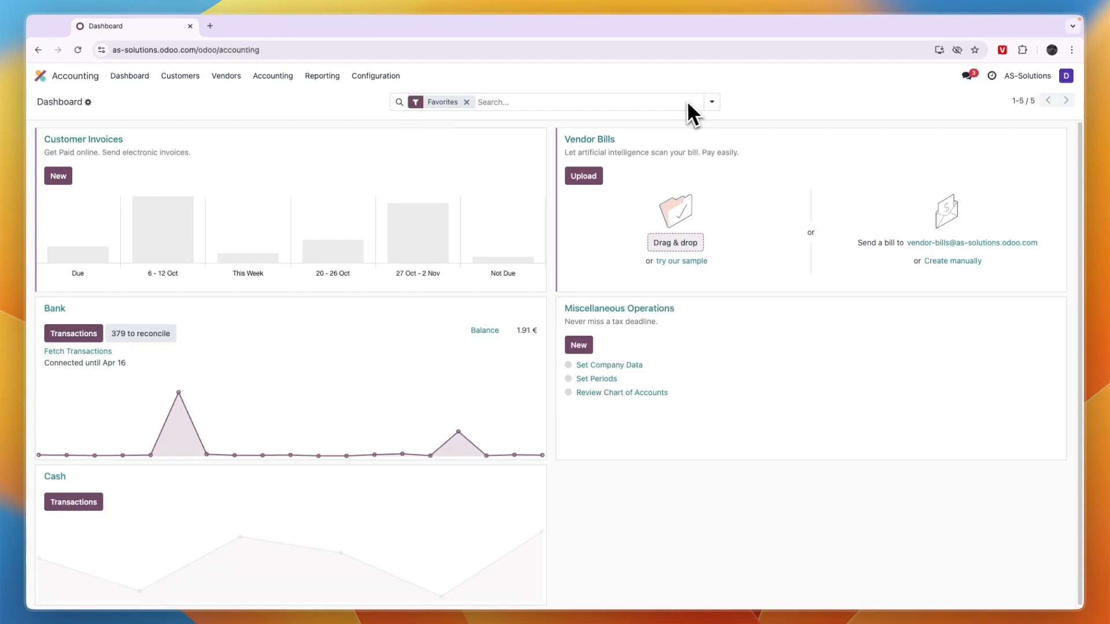
pyautogui.moveTo(634, 138)
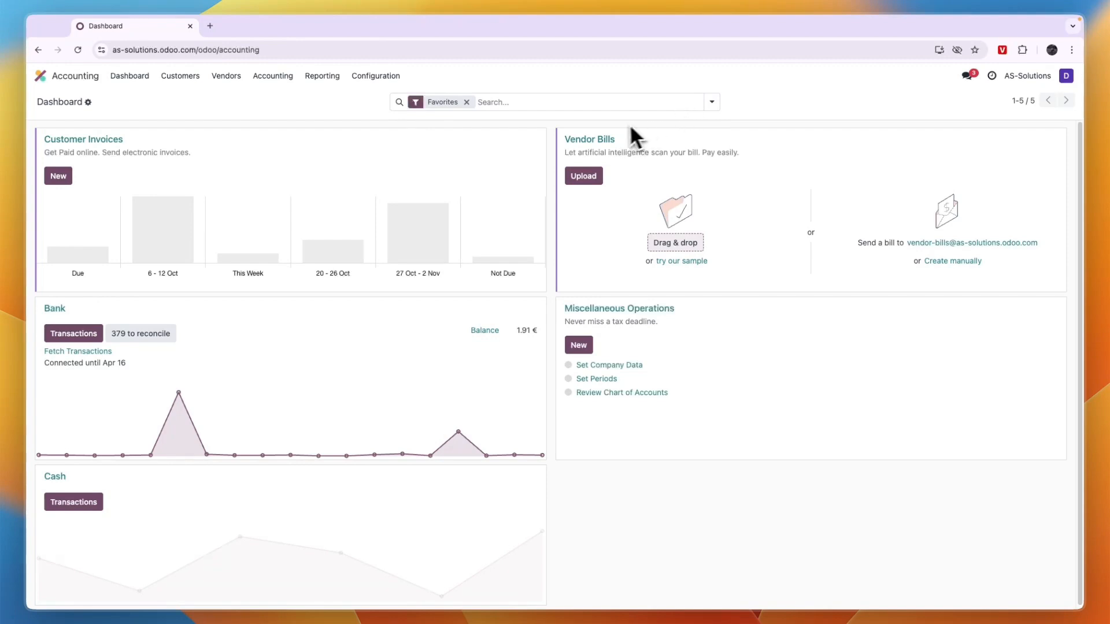